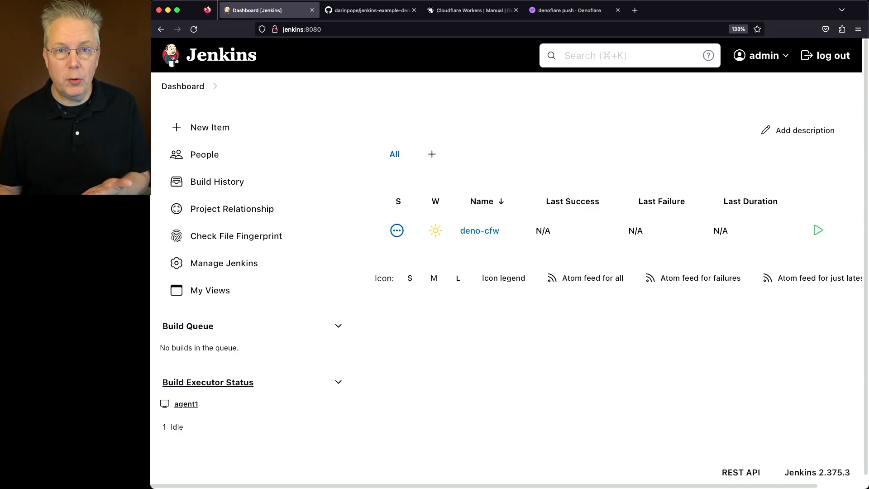
# Read the Cloudflare Workers guide down to the .denoflare config with account ID and API token
pyautogui.click(471, 10)
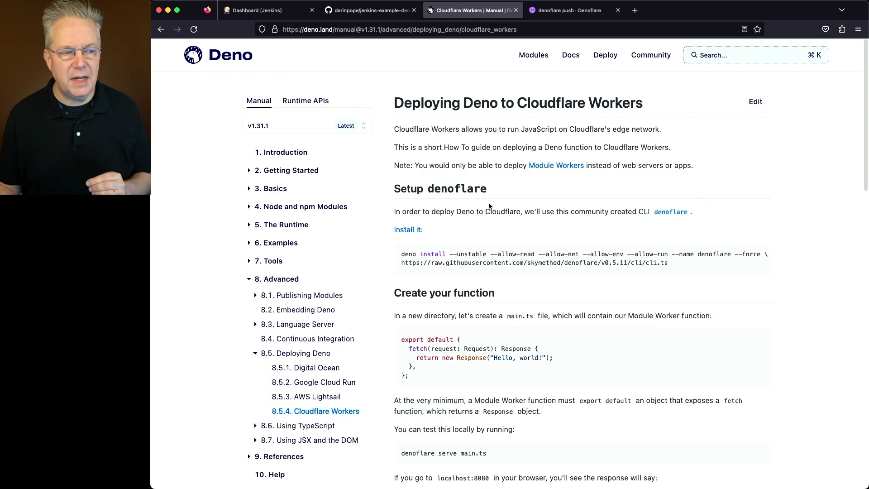
pyautogui.moveTo(488, 206)
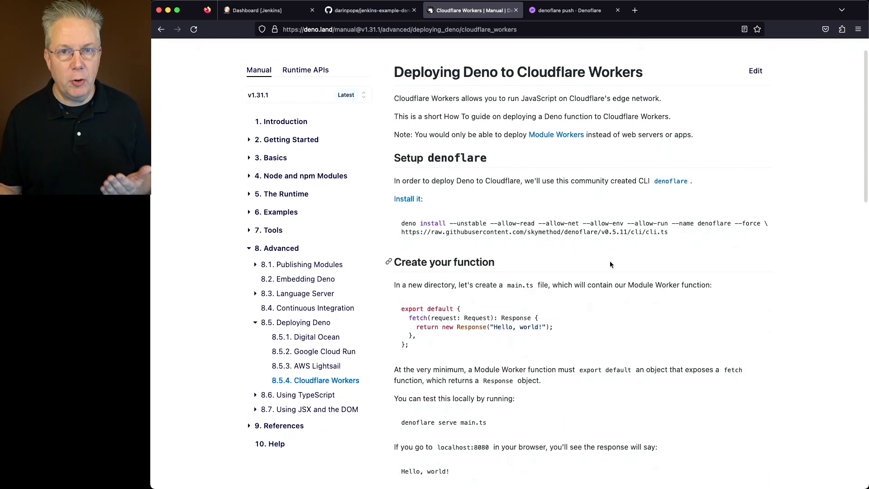
pyautogui.scroll(-3)
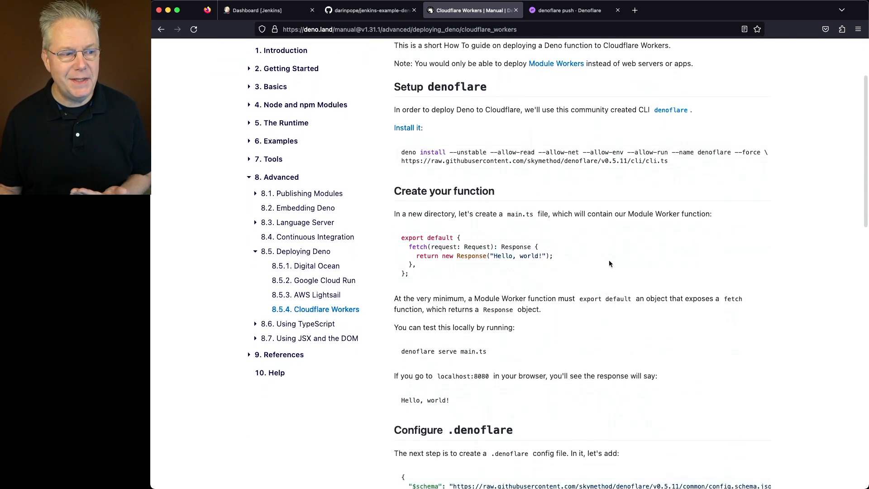
pyautogui.scroll(-3)
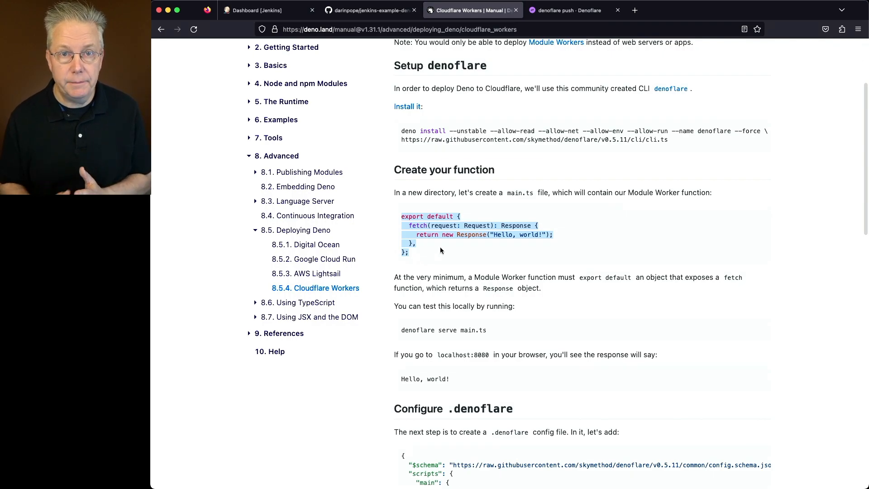
pyautogui.scroll(-3)
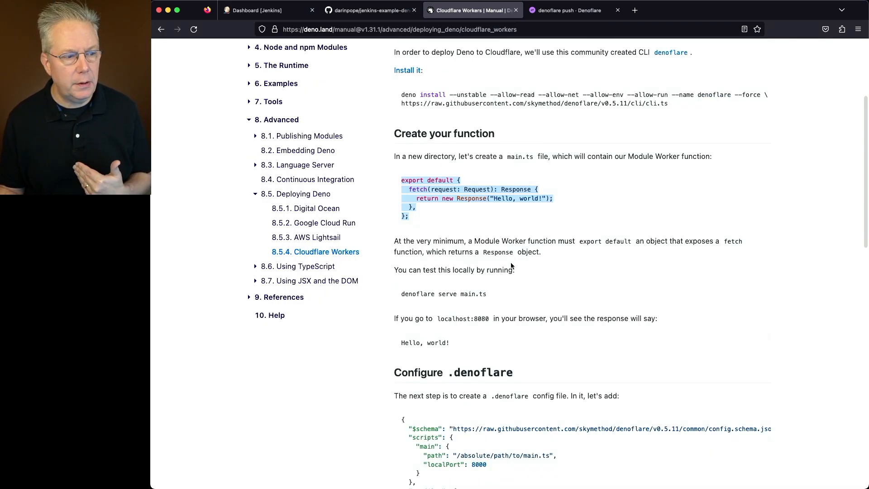
pyautogui.moveTo(501, 299)
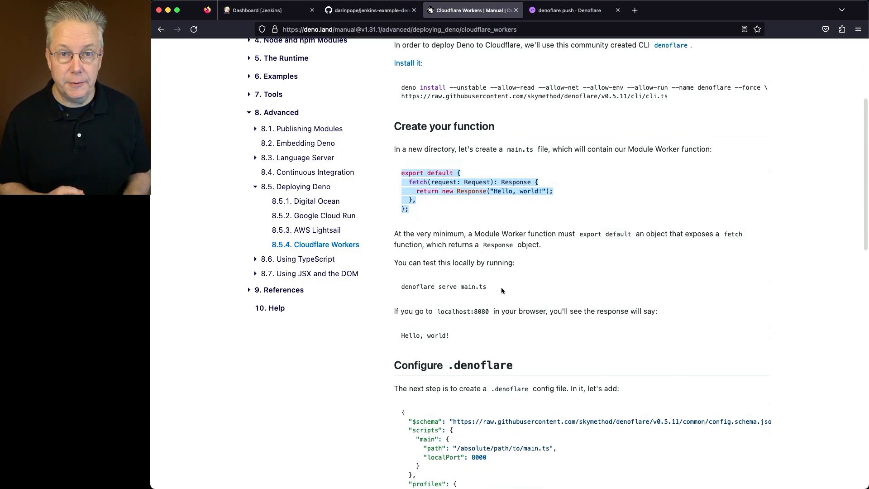
pyautogui.scroll(-3)
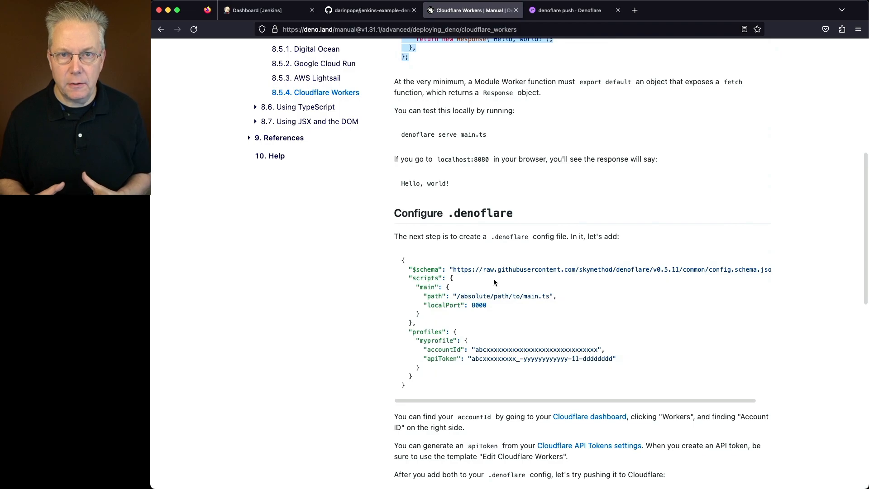
pyautogui.moveTo(426, 261)
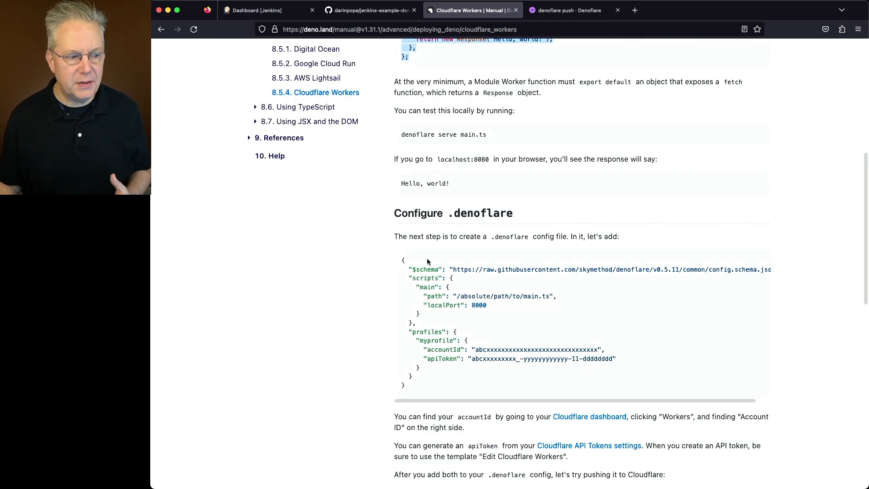
pyautogui.scroll(-3)
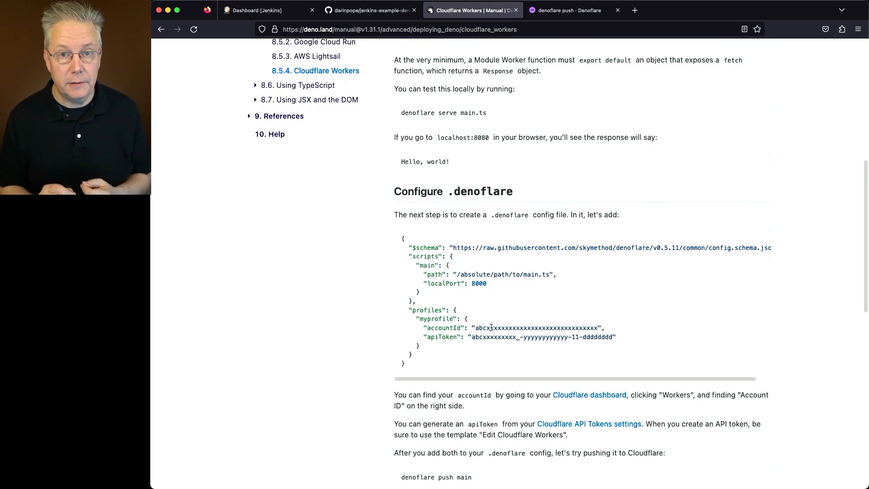
# Review main.ts's Hello world worker and main_test.ts's URL test in jenkins-example-deno-cfw
pyautogui.click(370, 10)
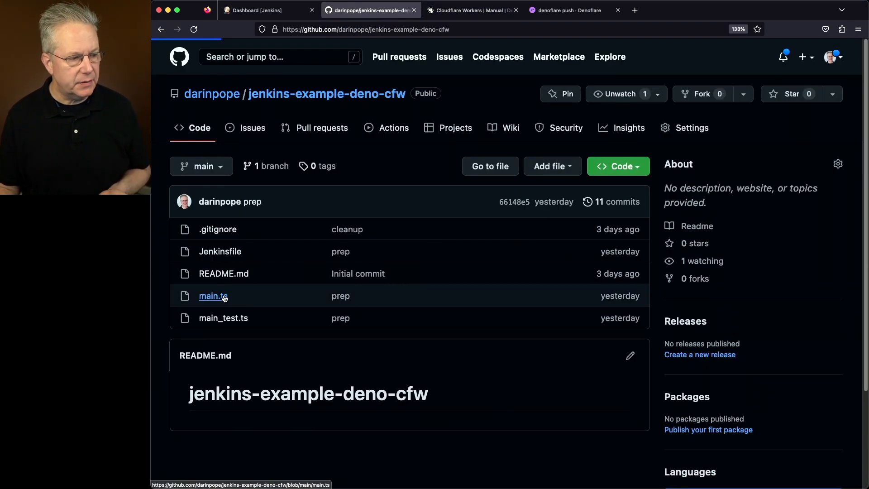
pyautogui.click(212, 296)
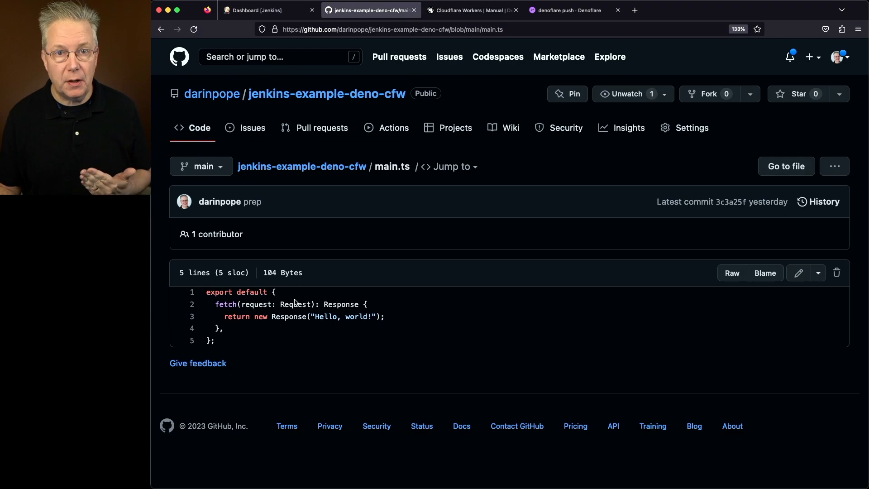
pyautogui.click(302, 166)
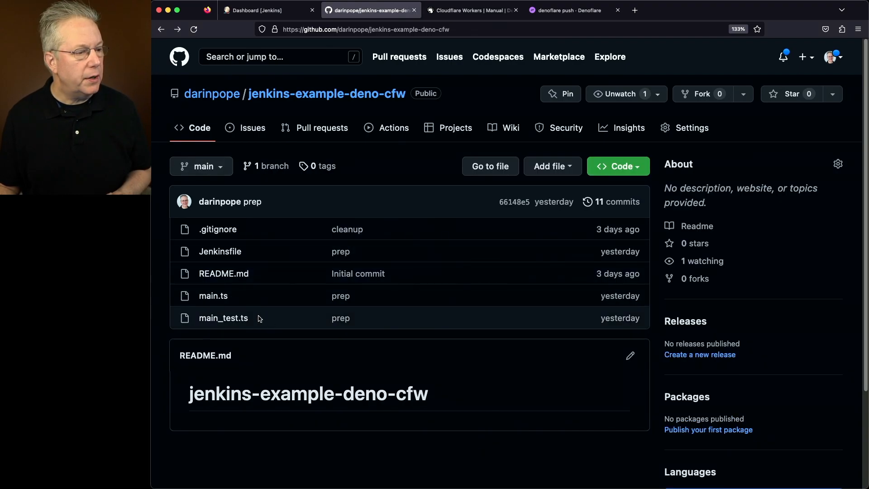
pyautogui.click(223, 318)
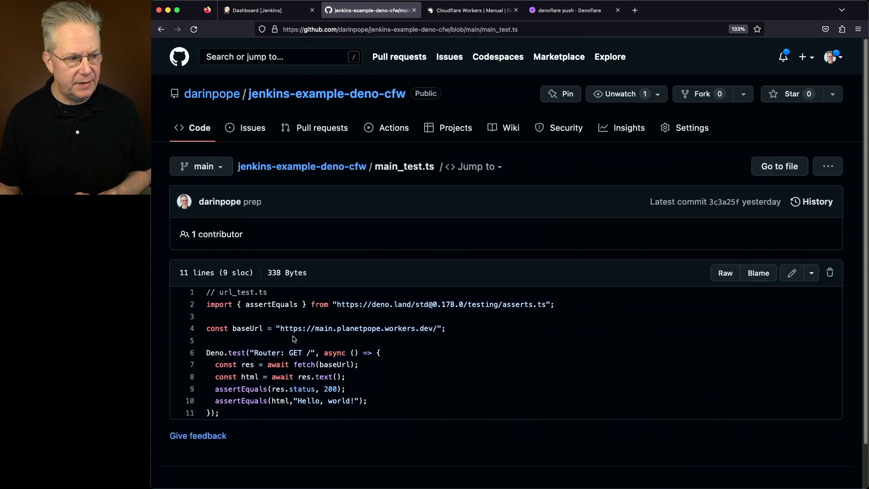
pyautogui.scroll(-3)
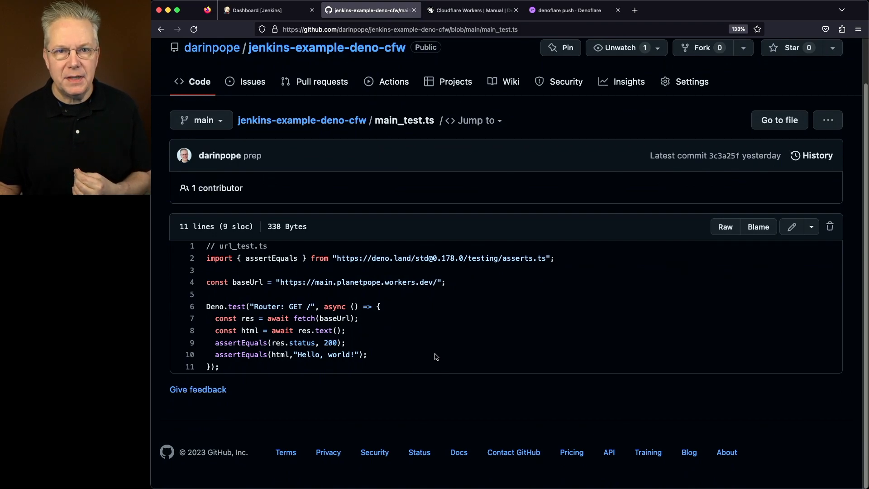
pyautogui.moveTo(427, 349)
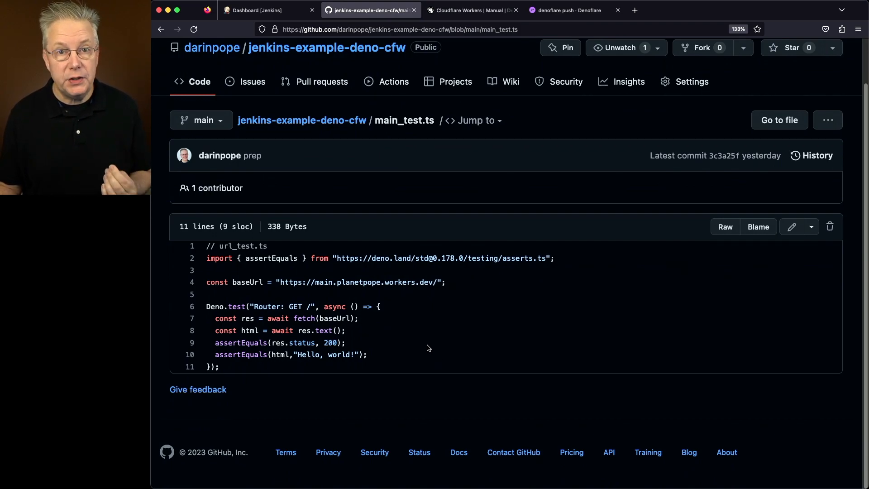
pyautogui.moveTo(444, 353)
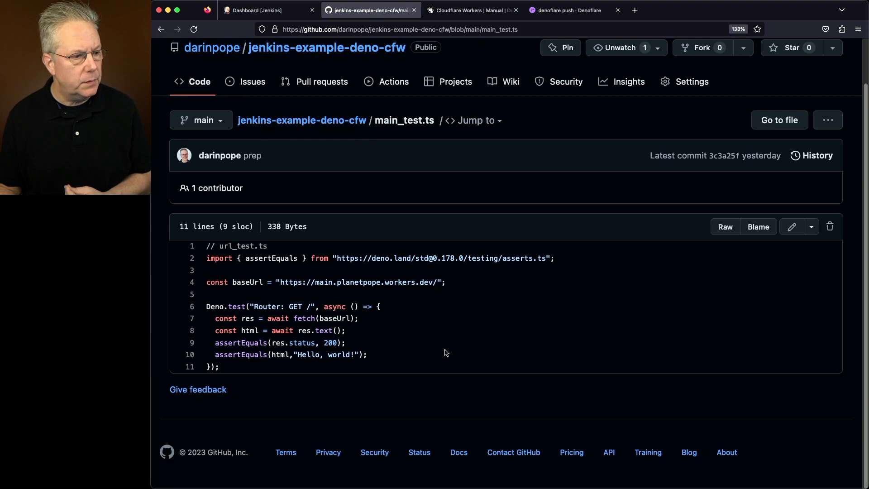
pyautogui.moveTo(341, 321)
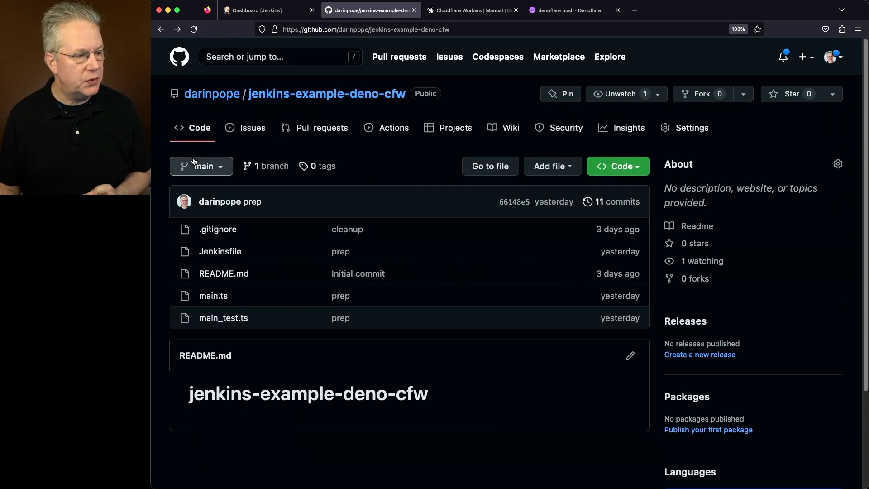
# Read the Jenkinsfile's lint, compile, denoflare push and deno test stages
pyautogui.click(220, 251)
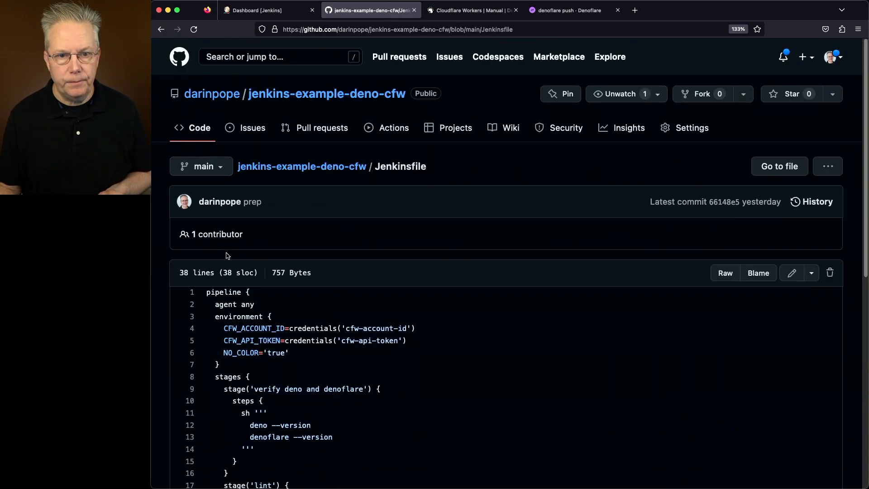
pyautogui.scroll(-3)
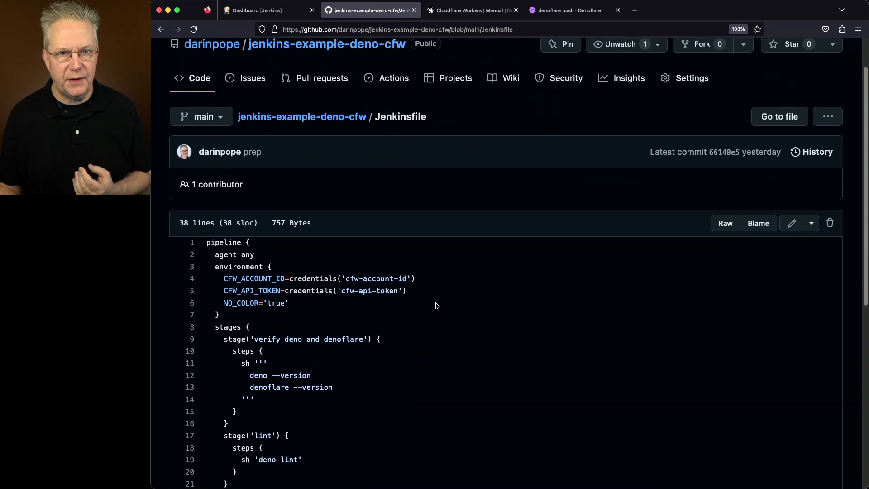
pyautogui.scroll(-3)
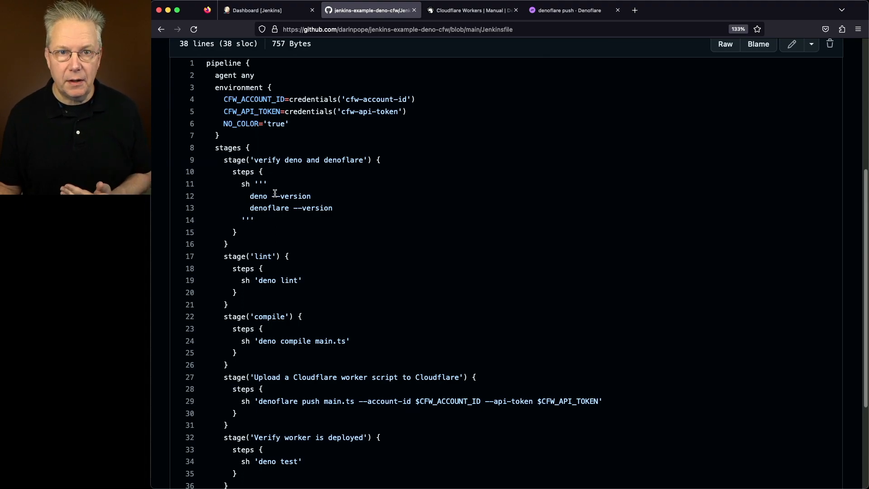
pyautogui.scroll(3)
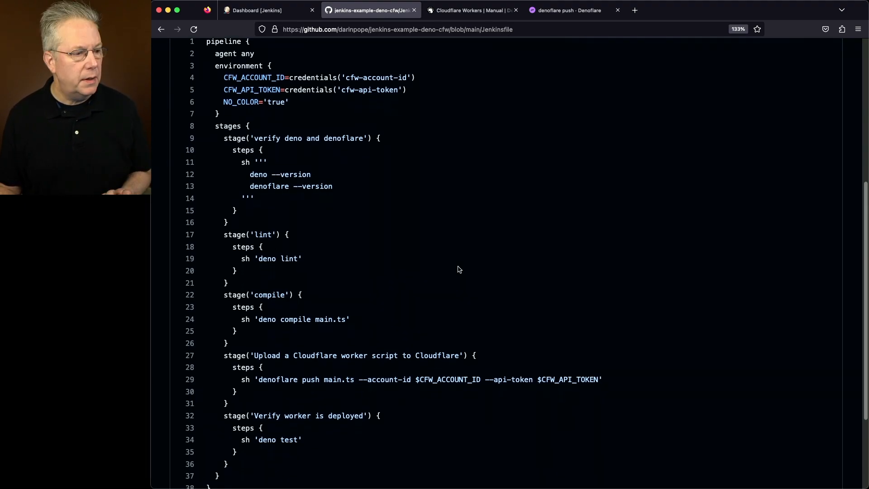
pyautogui.scroll(-3)
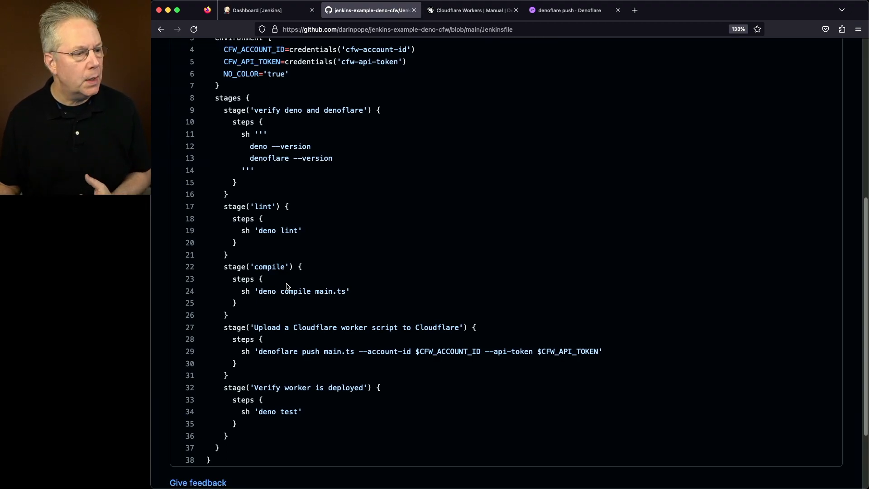
pyautogui.scroll(-3)
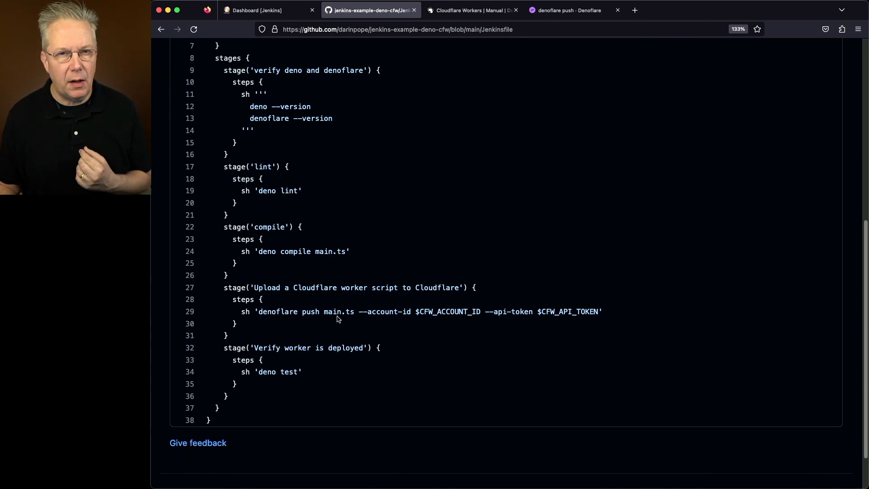
pyautogui.moveTo(272, 307)
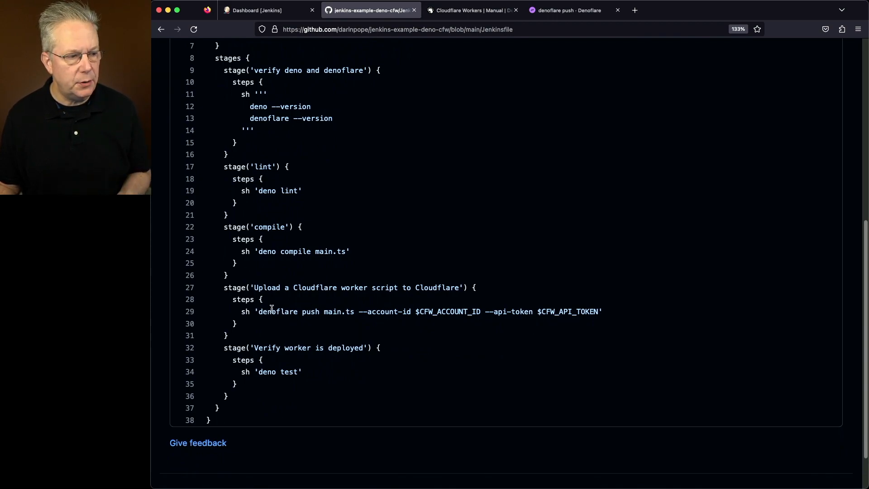
pyautogui.moveTo(277, 238)
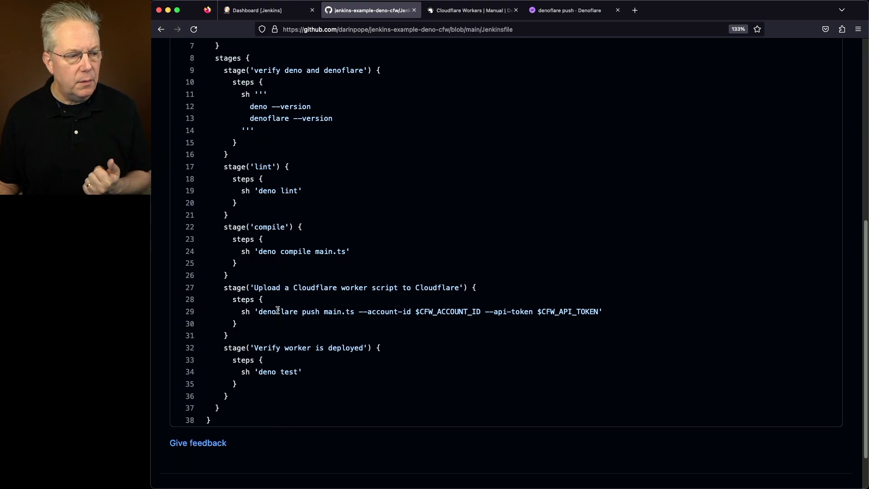
pyautogui.moveTo(353, 318)
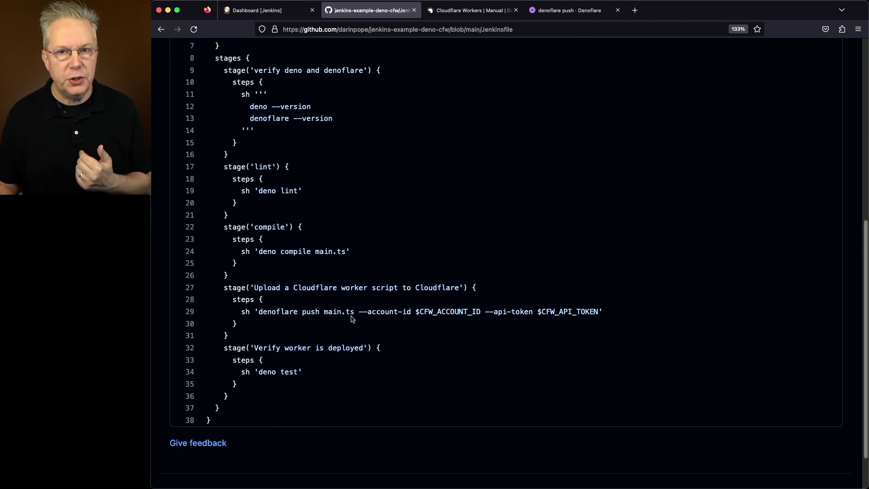
# Bring the .denoflare config and denoflare push main example back into view
pyautogui.click(472, 10)
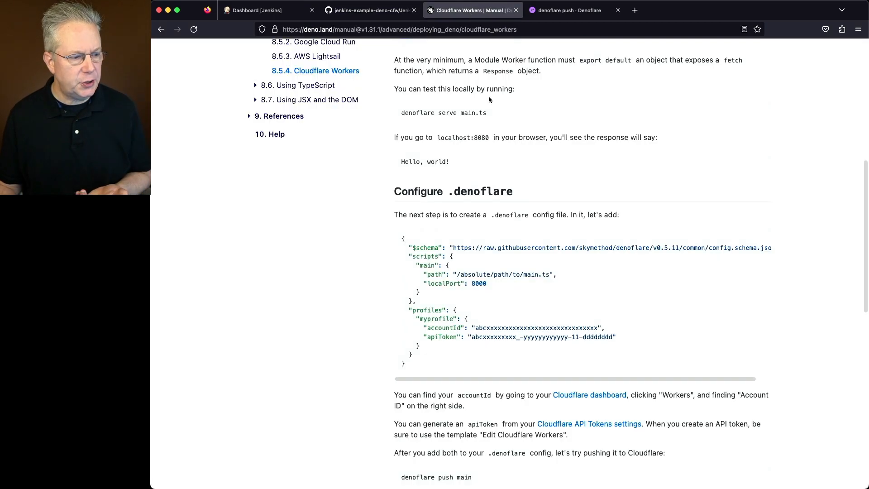
pyautogui.scroll(-3)
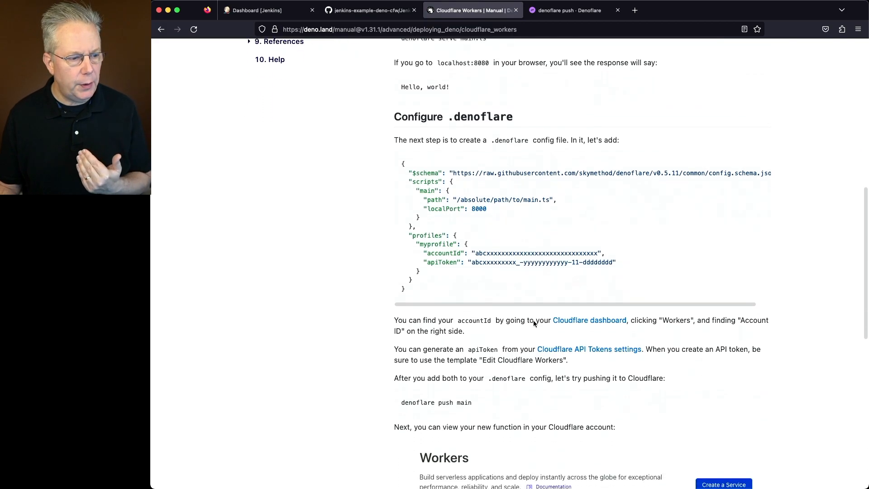
pyautogui.scroll(-3)
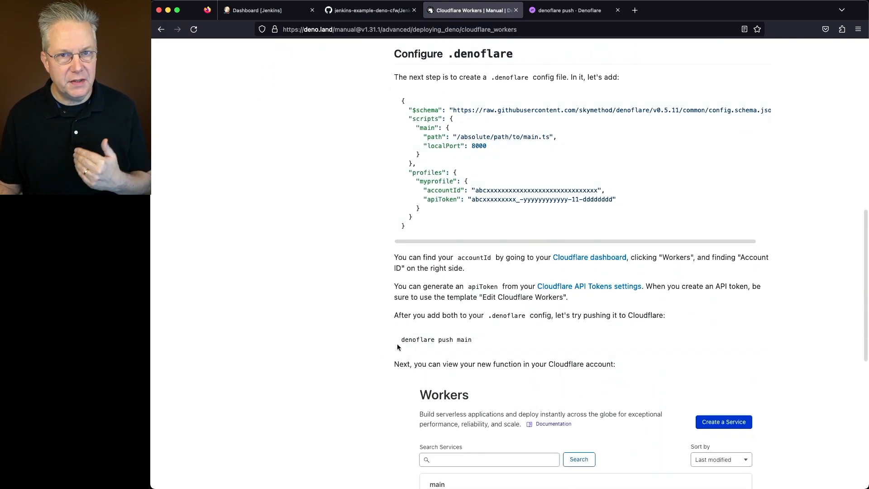
pyautogui.moveTo(475, 343)
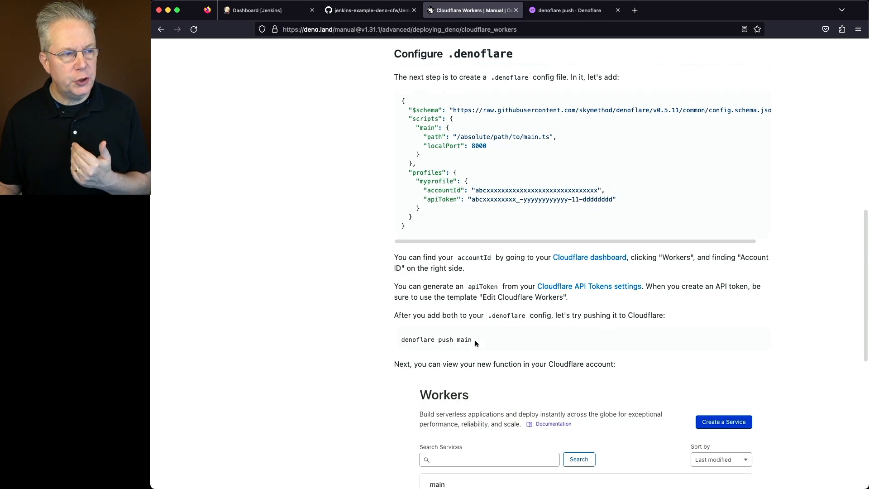
# Compare the Jenkinsfile's denoflare push step, which passes account ID and API token flags
pyautogui.click(369, 10)
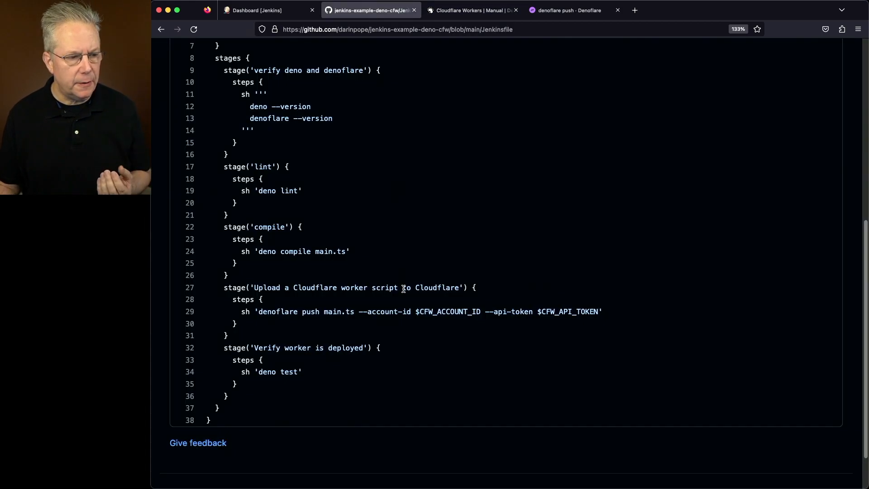
pyautogui.moveTo(381, 325)
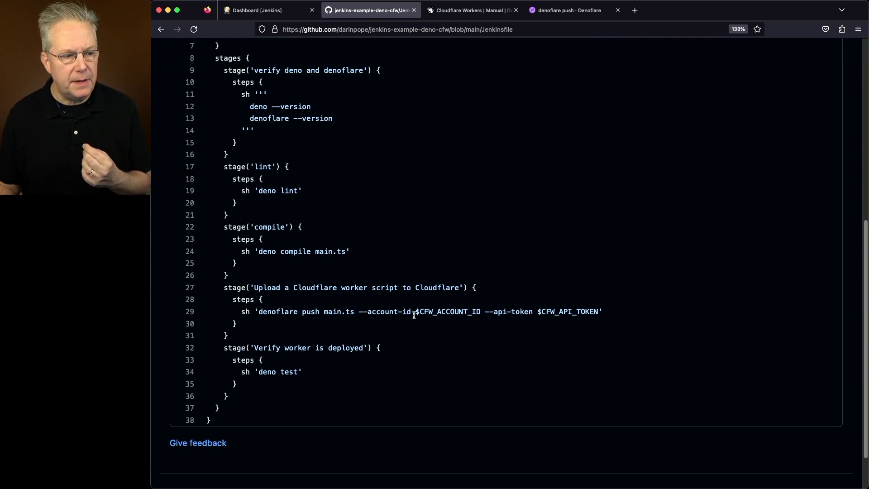
pyautogui.moveTo(571, 304)
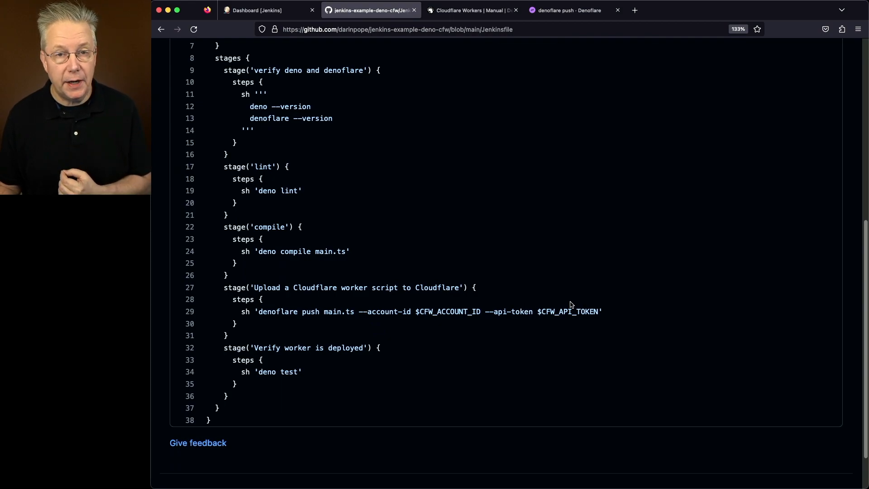
pyautogui.scroll(3)
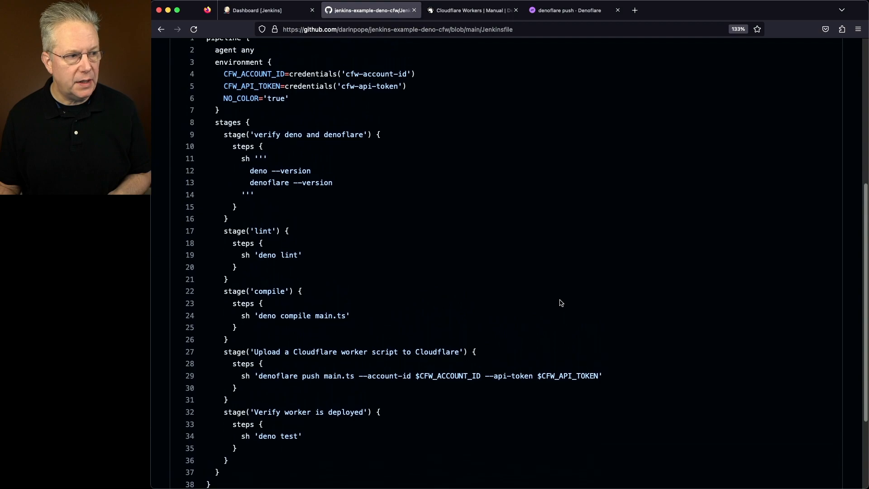
pyautogui.scroll(3)
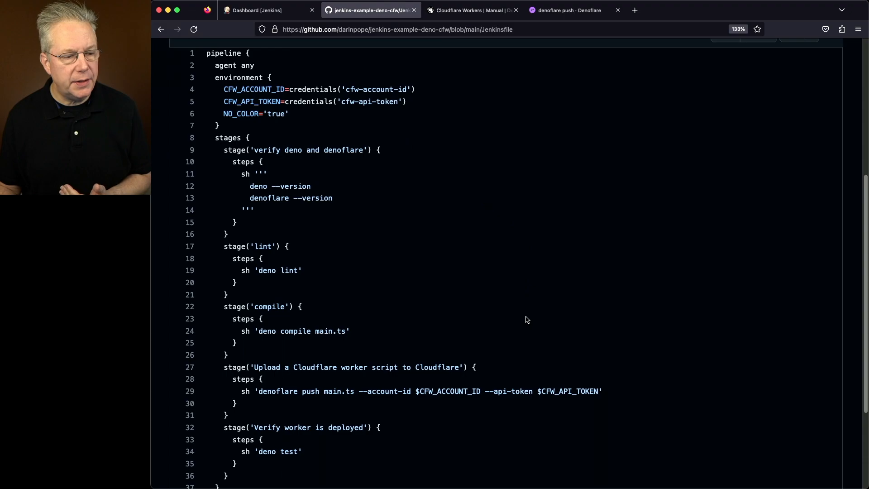
pyautogui.scroll(-3)
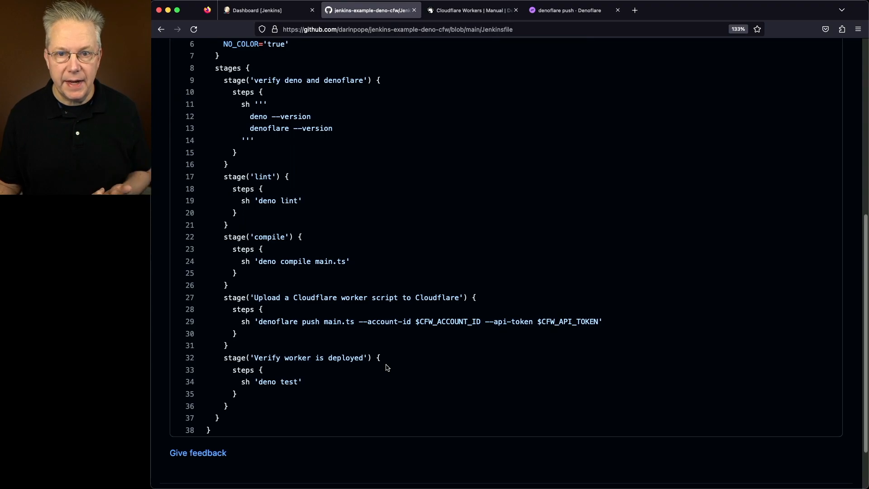
# Run Build Now on the deno-cfw job and watch build #1's console output
pyautogui.click(254, 10)
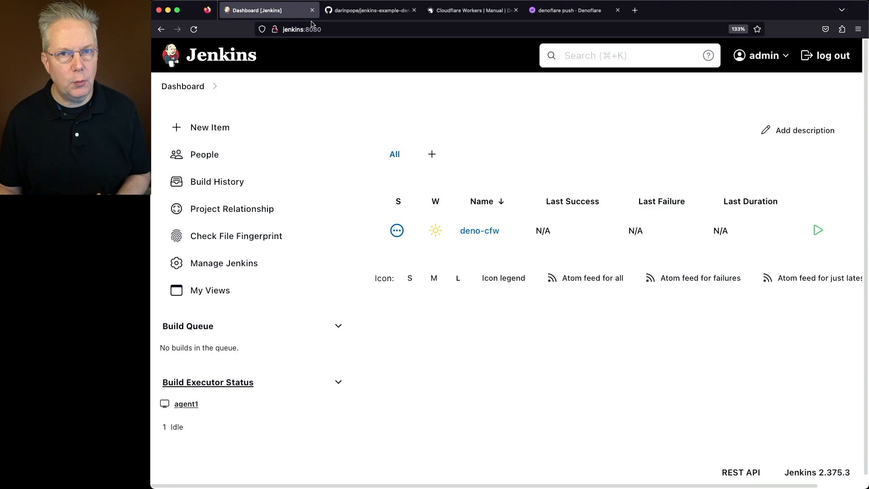
pyautogui.moveTo(497, 240)
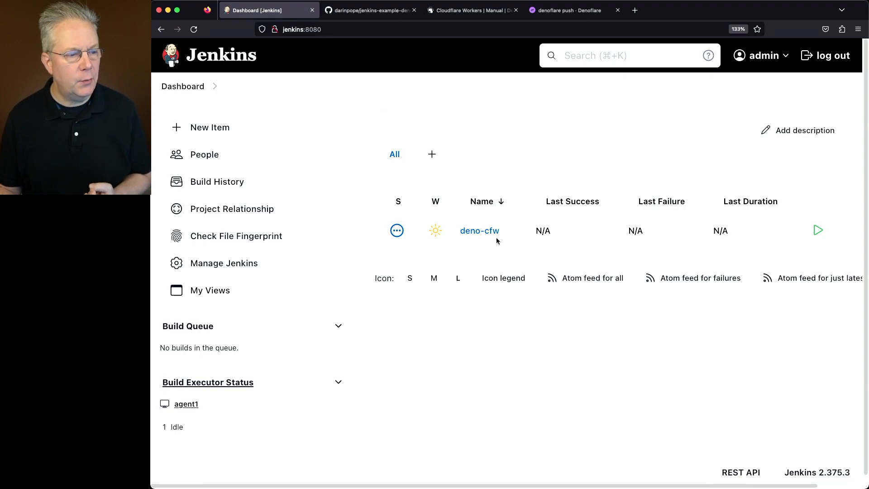
pyautogui.click(478, 230)
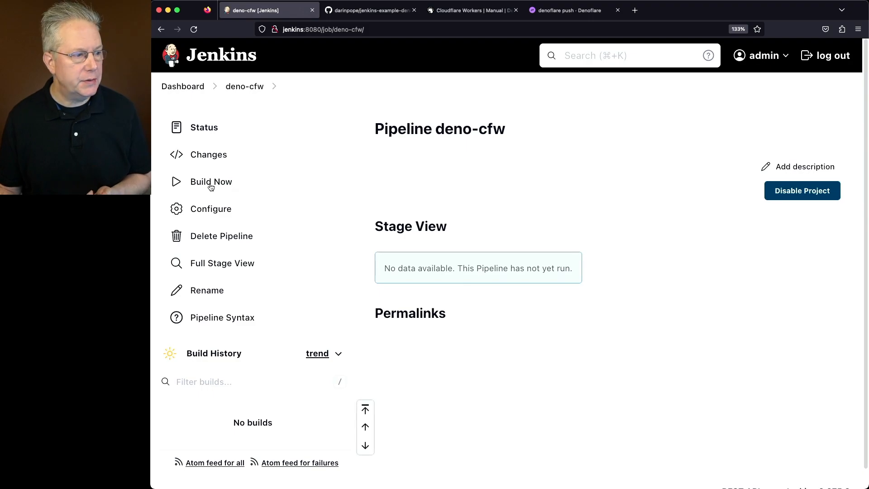
pyautogui.click(211, 181)
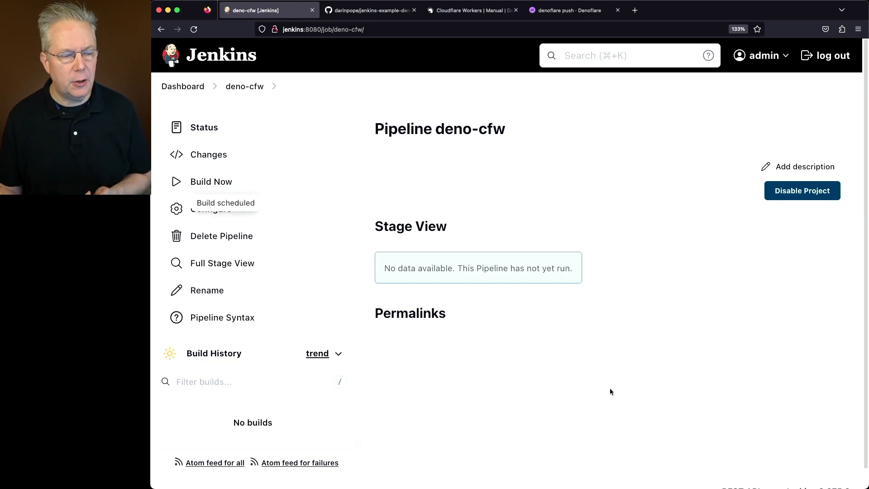
pyautogui.click(211, 181)
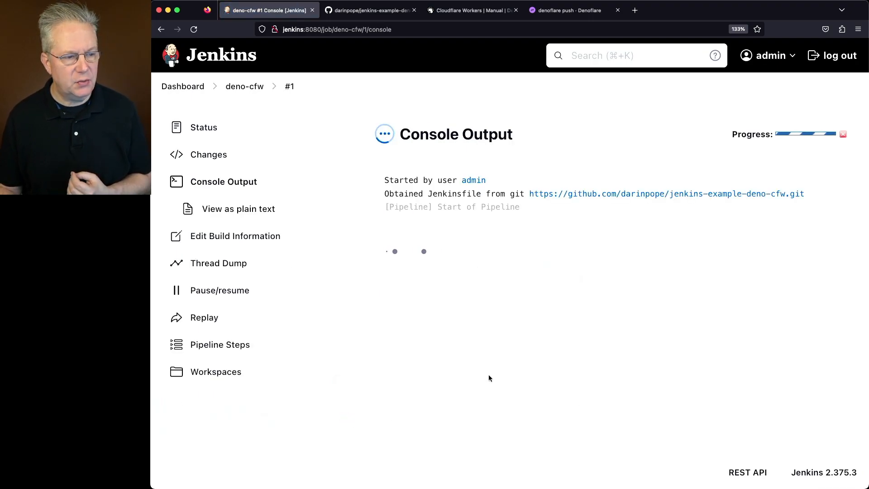
pyautogui.scroll(-3)
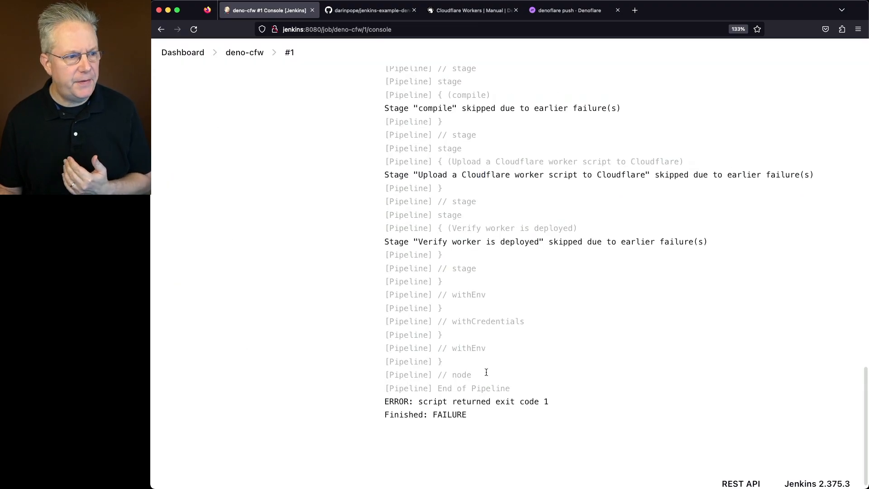
pyautogui.scroll(3)
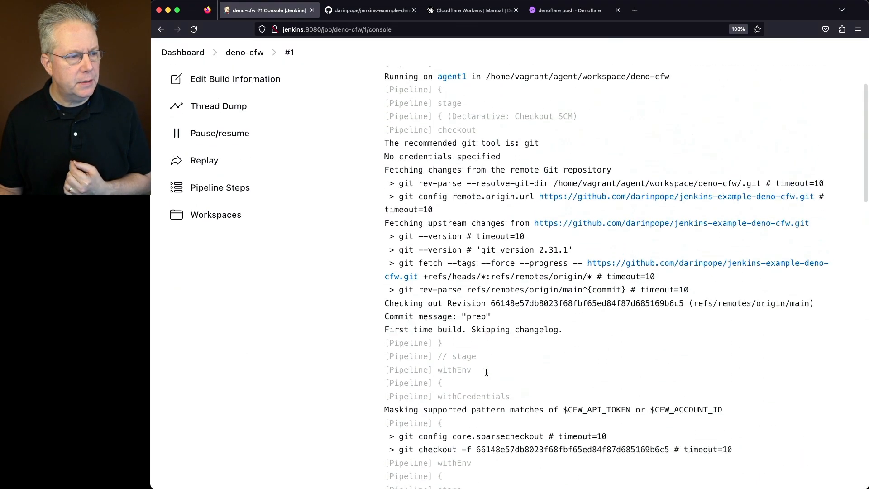
pyautogui.scroll(-3)
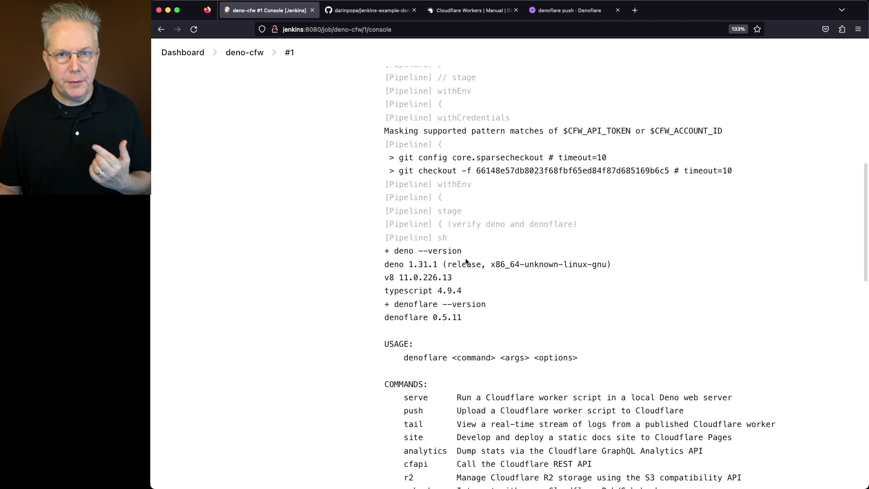
pyautogui.scroll(3)
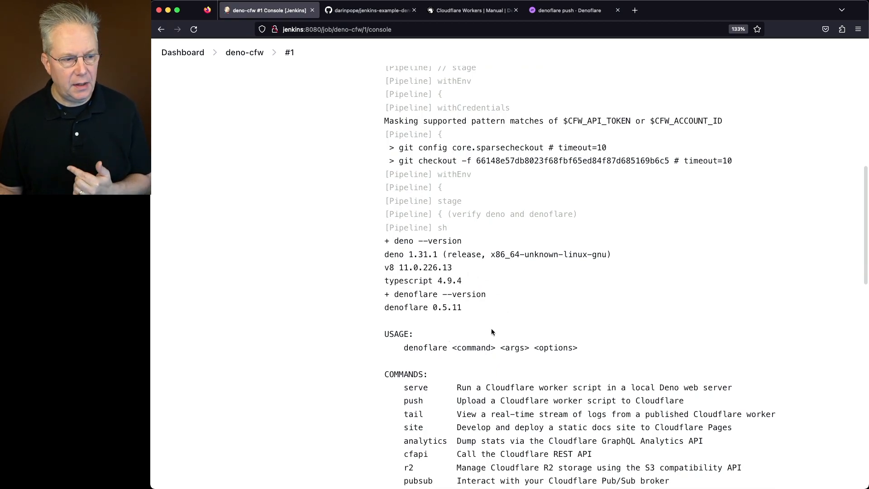
pyautogui.moveTo(505, 326)
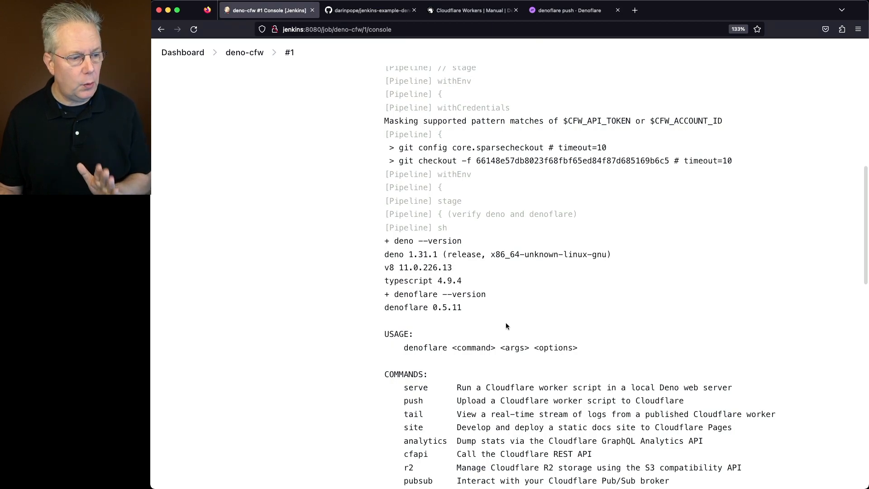
pyautogui.scroll(-3)
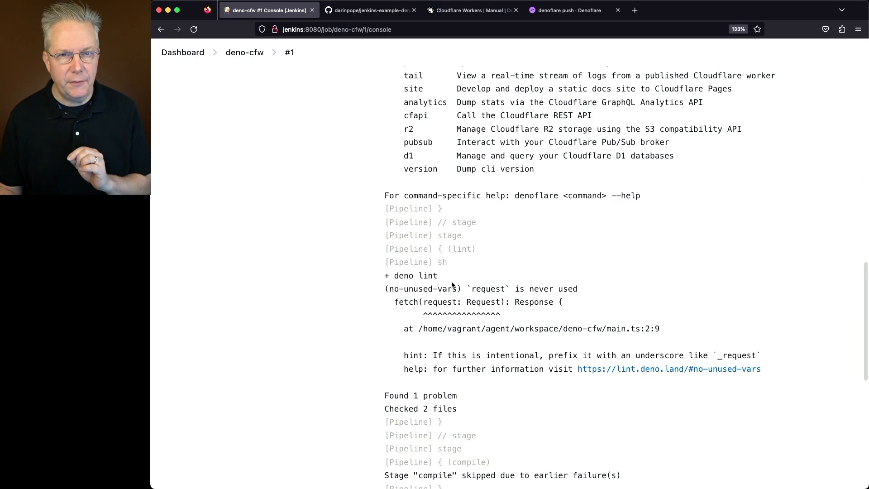
pyautogui.moveTo(557, 297)
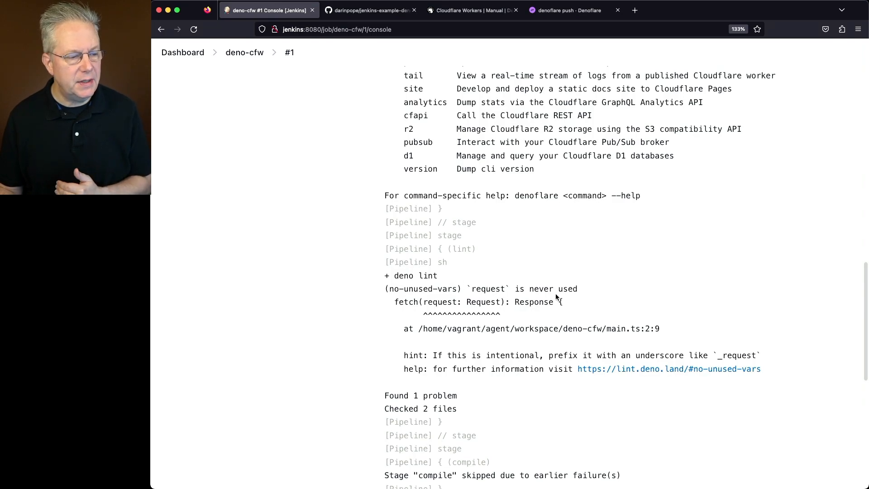
pyautogui.scroll(-3)
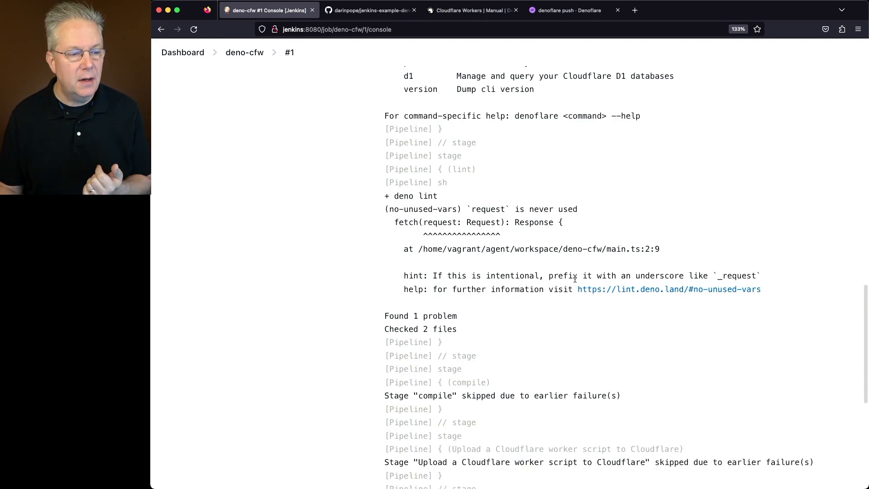
pyautogui.moveTo(762, 287)
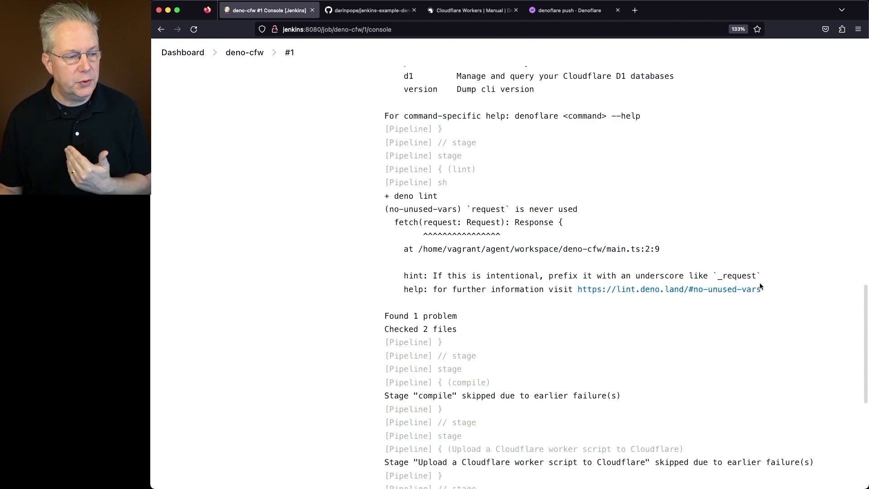
pyautogui.moveTo(758, 294)
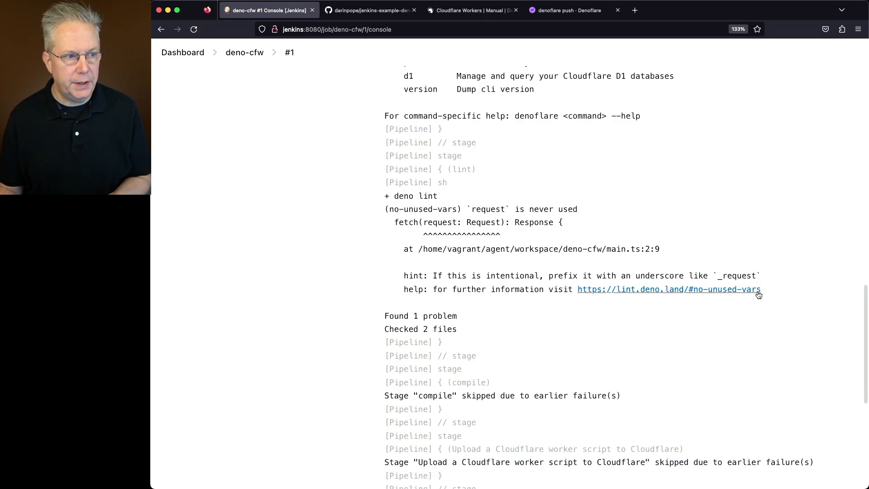
pyautogui.moveTo(368, 9)
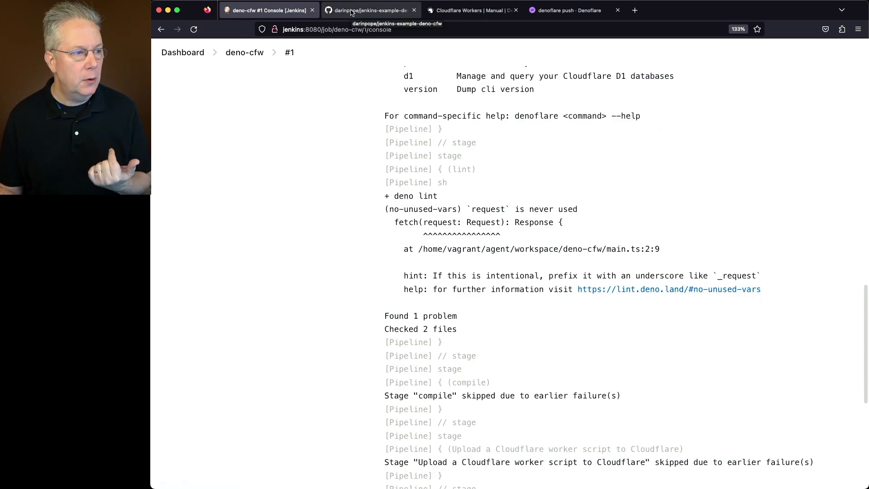
# Rename main.ts's request parameter to _request and commit it to main
pyautogui.click(368, 10)
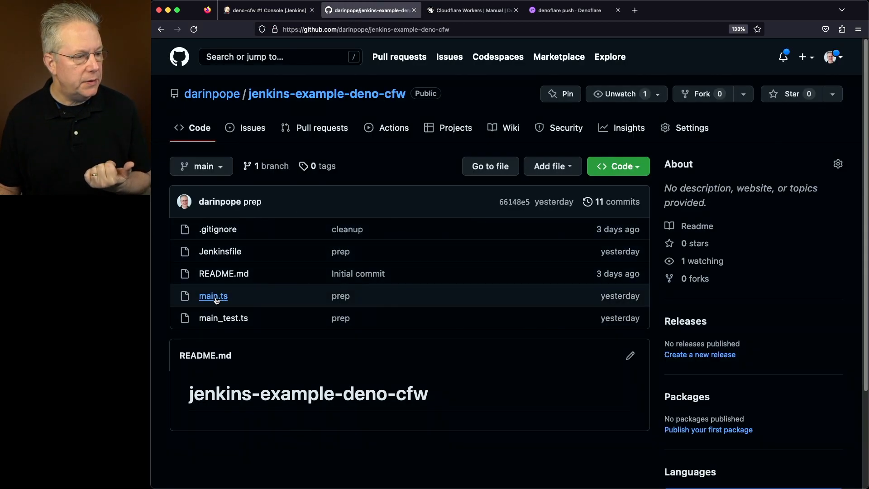
pyautogui.click(213, 296)
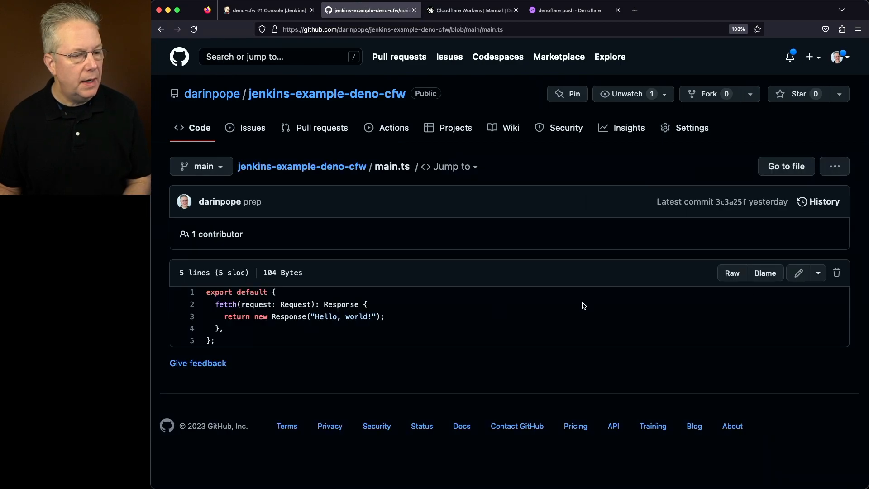
pyautogui.click(797, 272)
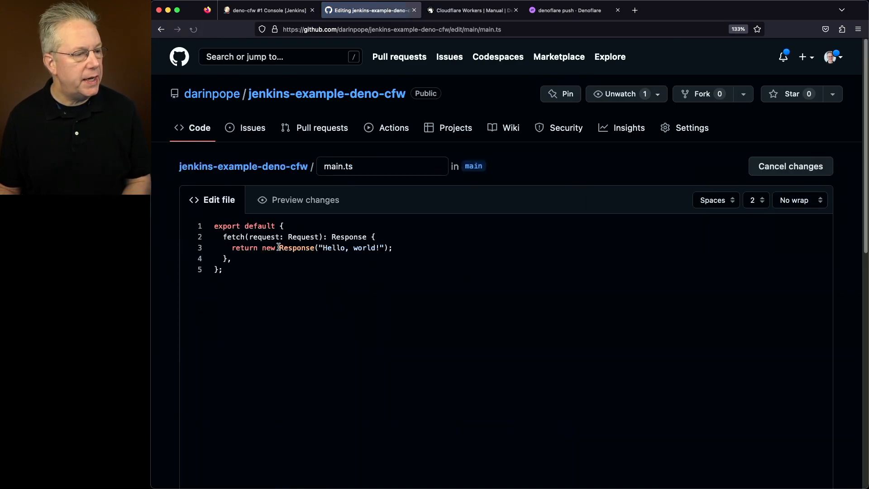
pyautogui.moveTo(283, 283)
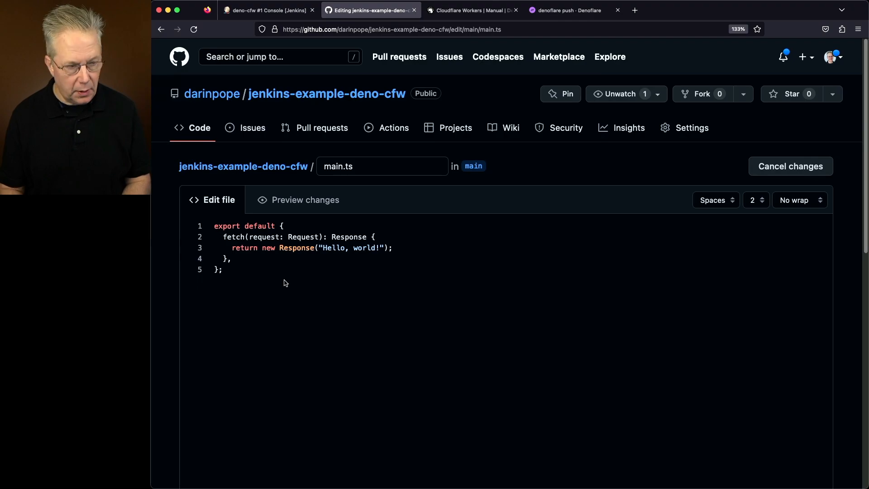
pyautogui.scroll(-3)
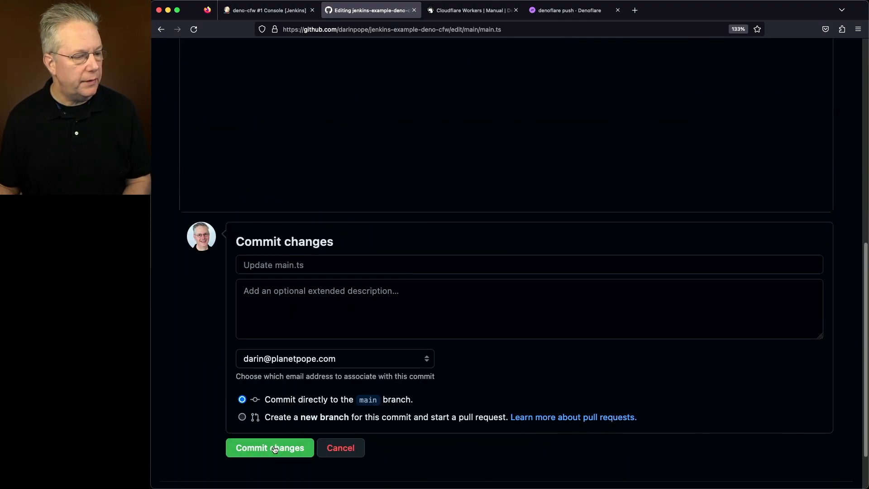
pyautogui.click(270, 447)
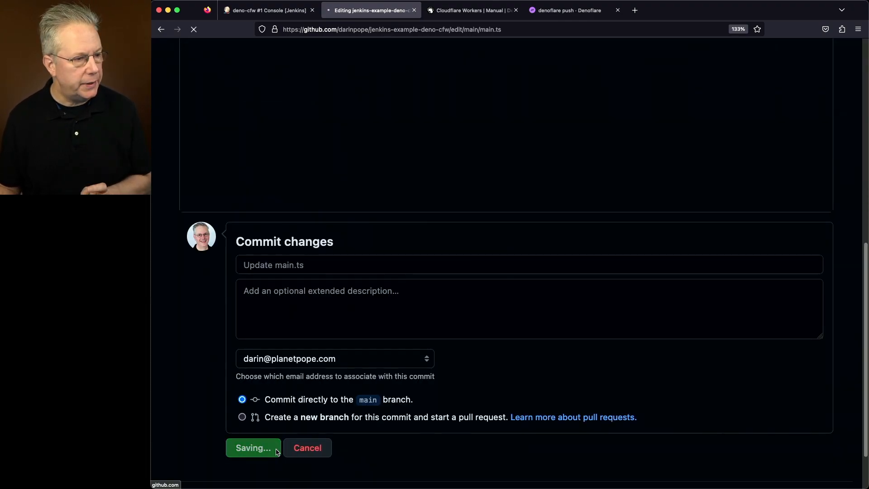
pyautogui.click(269, 10)
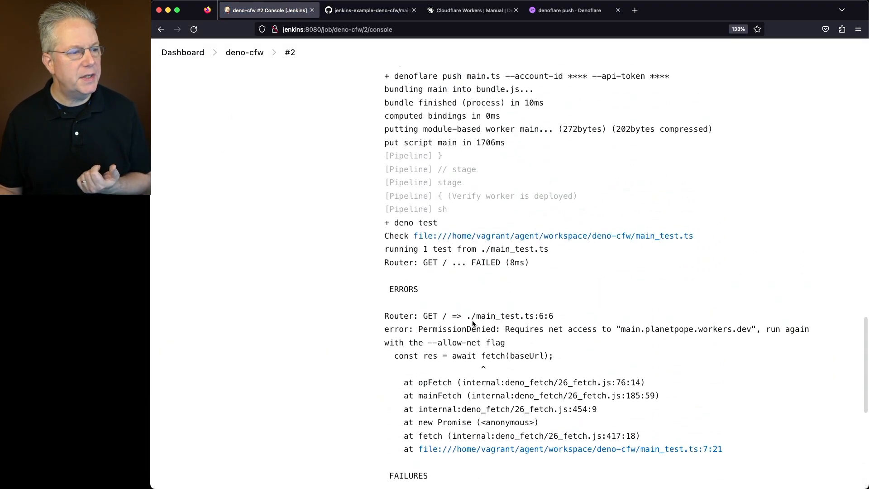
# Scroll build #2's console output down to the failing deno test
pyautogui.scroll(3)
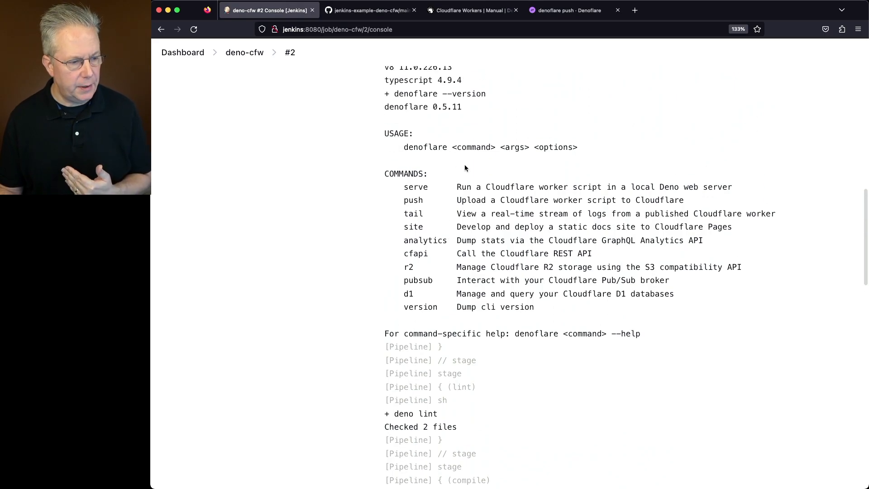
pyautogui.scroll(-3)
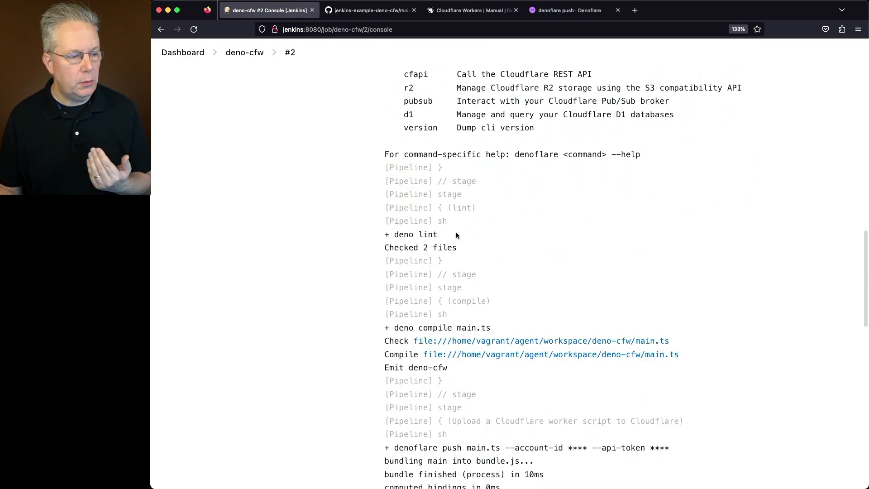
pyautogui.scroll(-3)
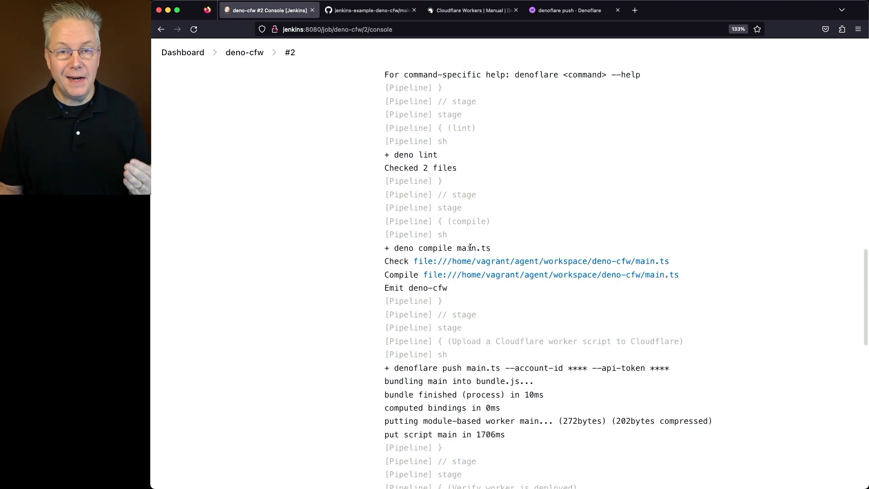
pyautogui.scroll(-3)
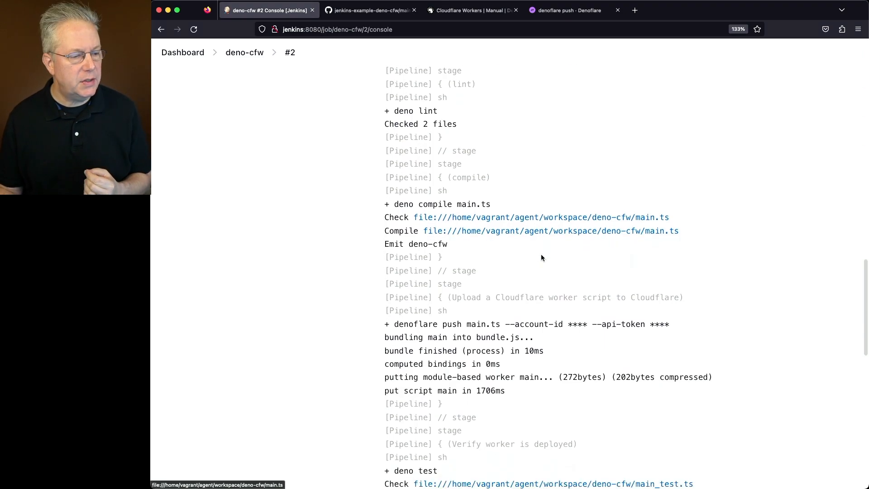
pyautogui.scroll(-3)
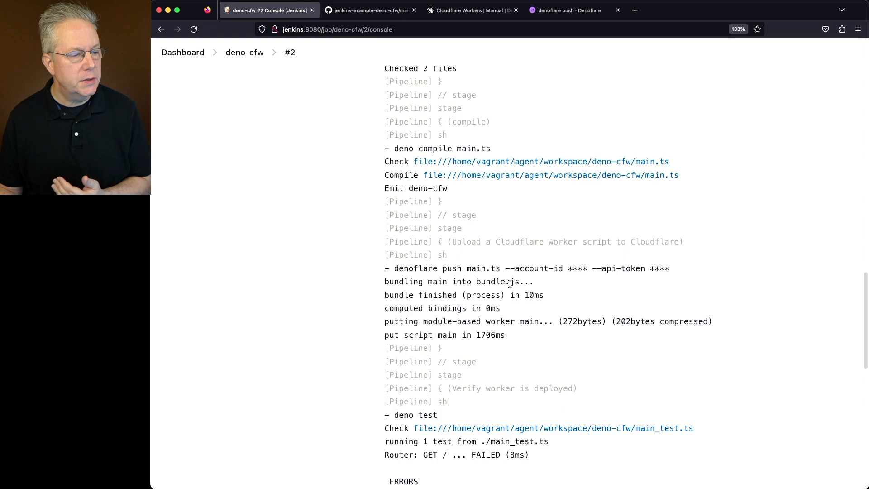
pyautogui.scroll(-3)
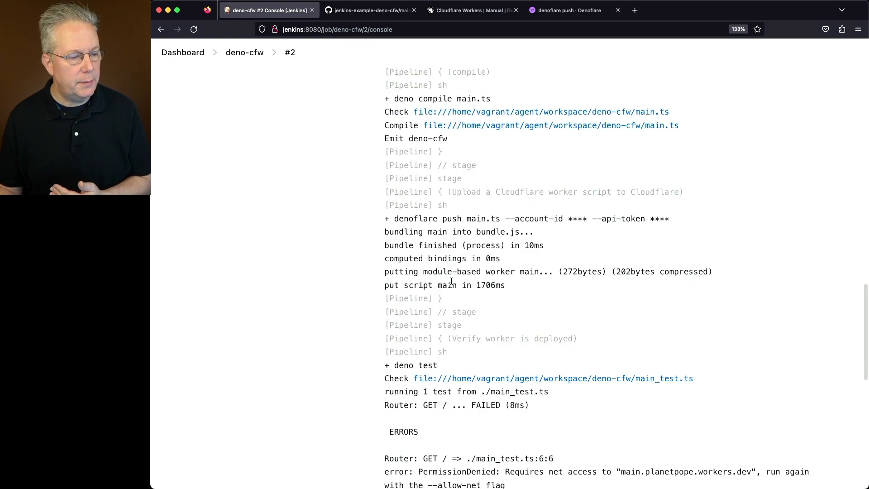
pyautogui.scroll(-3)
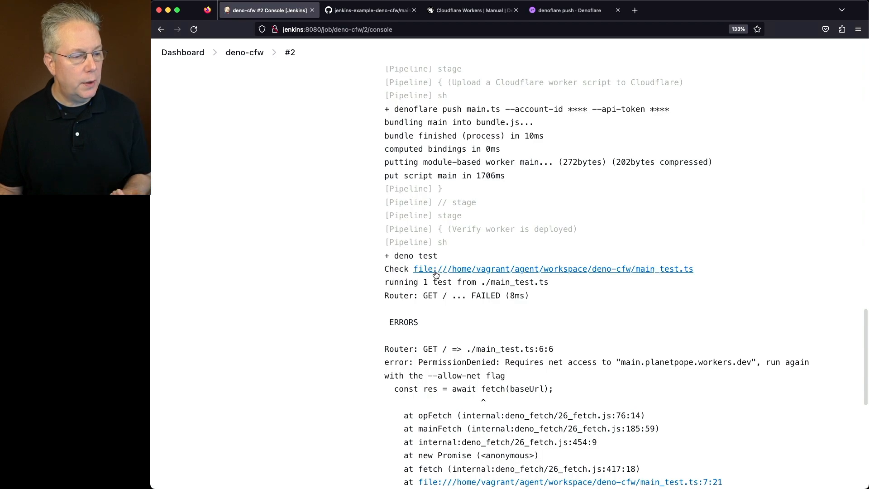
pyautogui.moveTo(507, 299)
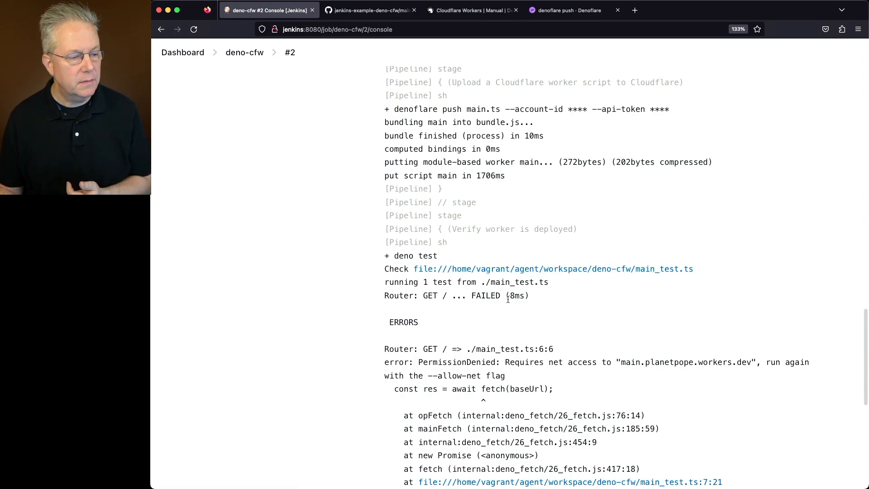
pyautogui.scroll(-3)
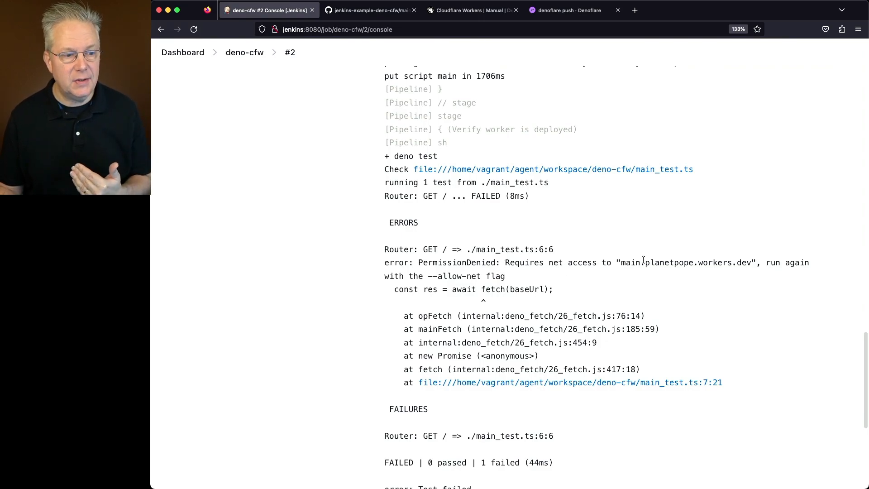
# Highlight the worker hostname and the --allow-net flag in the net-access error
pyautogui.doubleClick(687, 262)
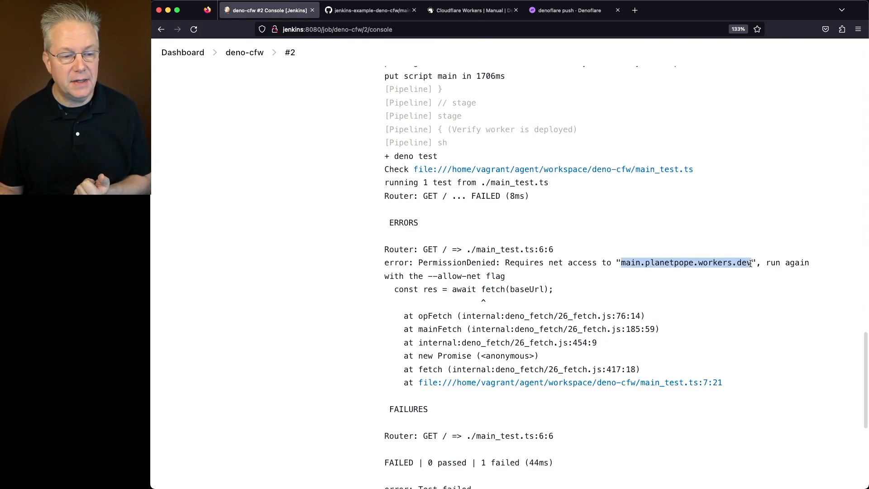
pyautogui.moveTo(438, 279)
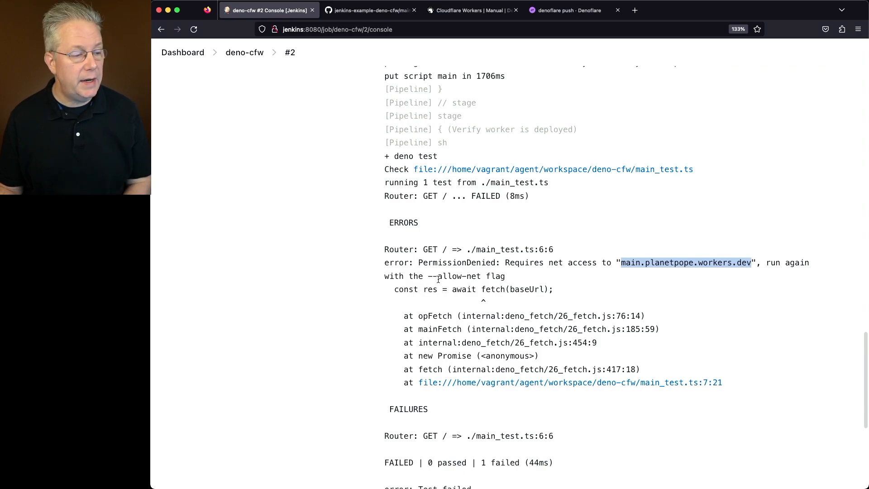
pyautogui.doubleClick(450, 276)
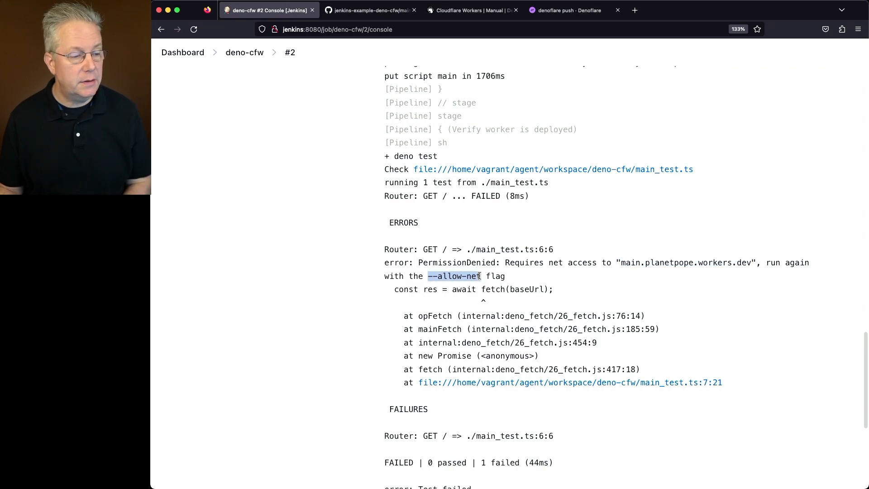
pyautogui.click(370, 10)
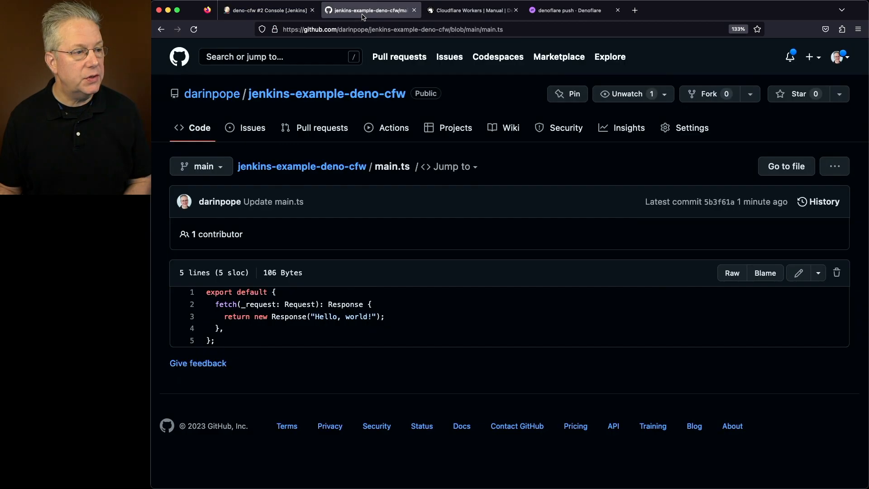
# Append --allow-net to the Jenkinsfile's deno test line and commit to main
pyautogui.click(302, 166)
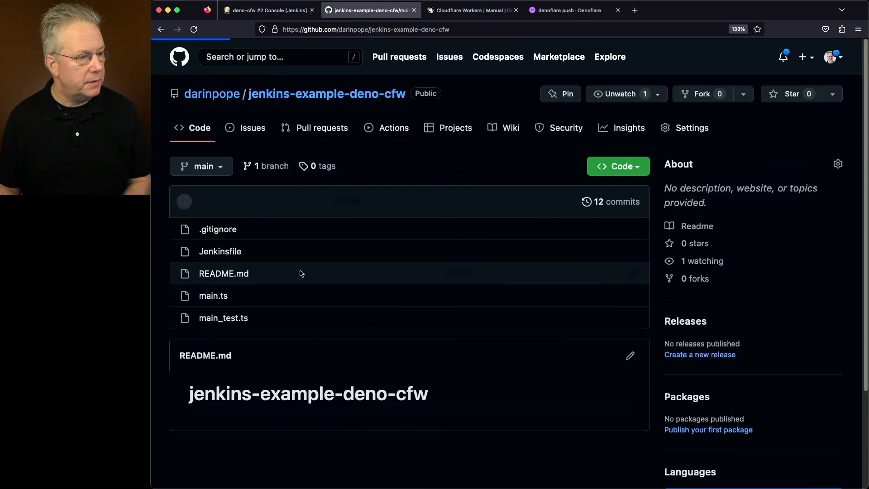
pyautogui.click(219, 251)
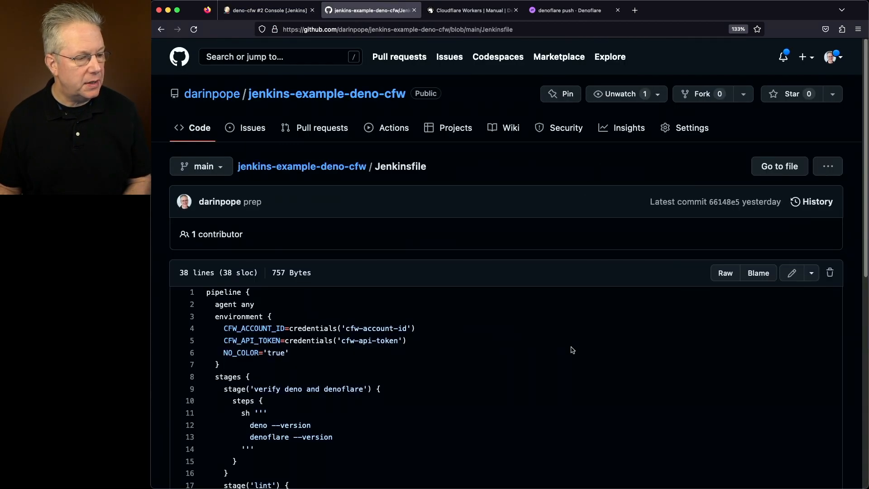
pyautogui.click(790, 272)
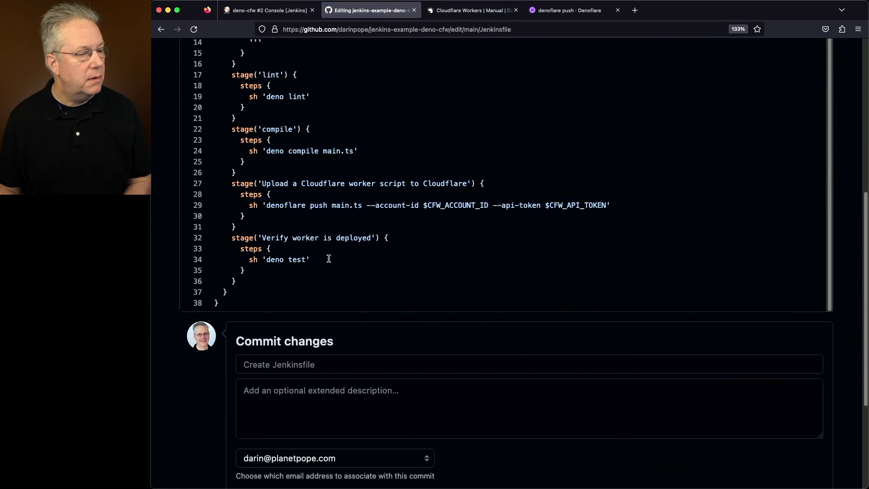
pyautogui.write('--allow-net')
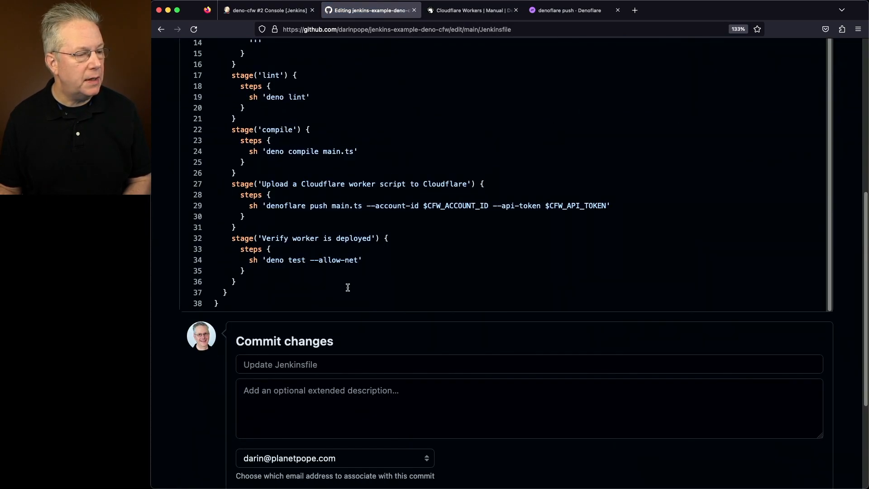
pyautogui.scroll(-3)
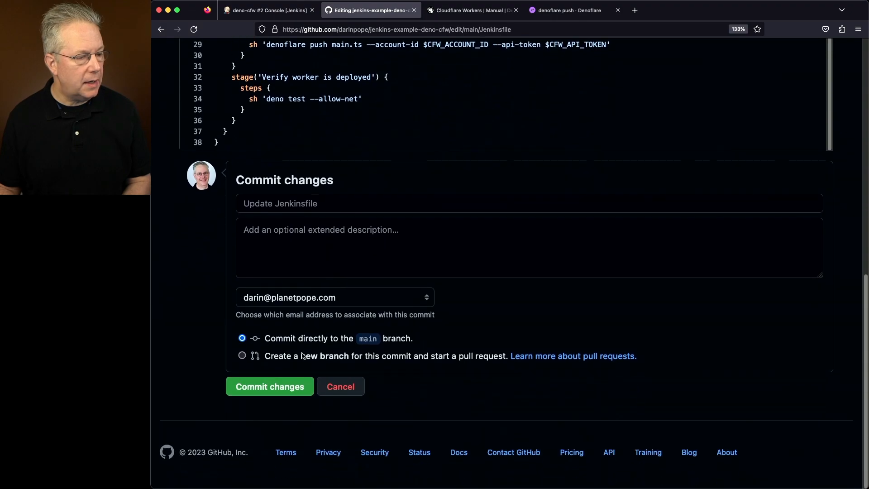
pyautogui.click(270, 386)
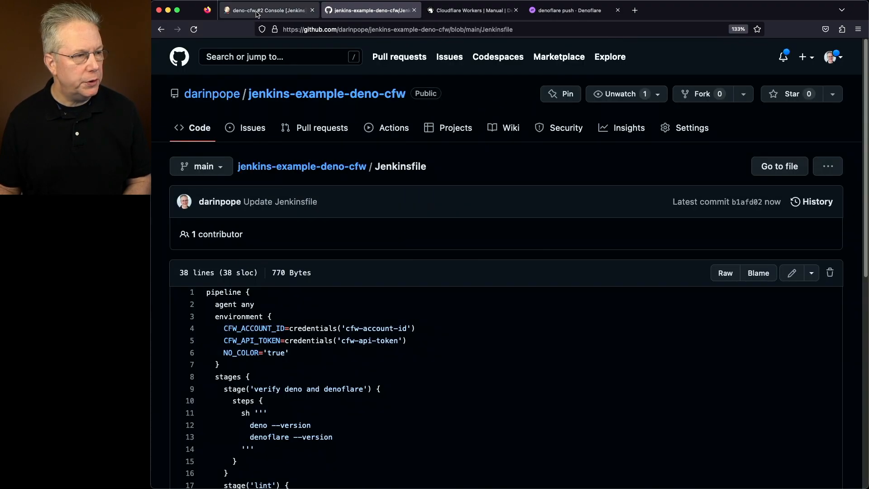
# Find build #4's 200-vs-404 AssertionError, then open the Cloudflare main worker page
pyautogui.click(268, 9)
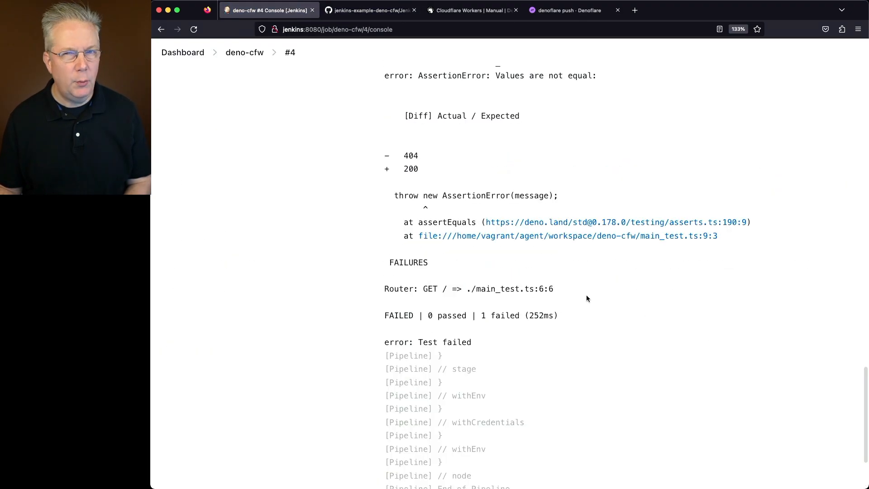
pyautogui.scroll(3)
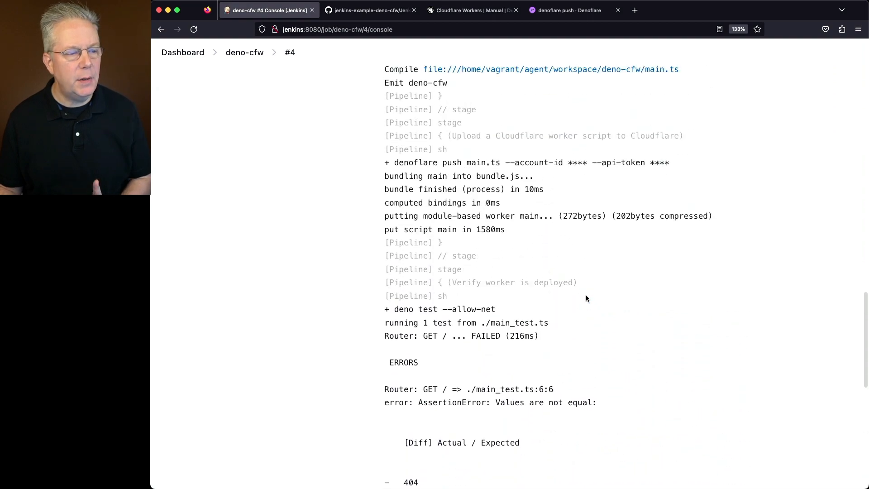
pyautogui.scroll(-3)
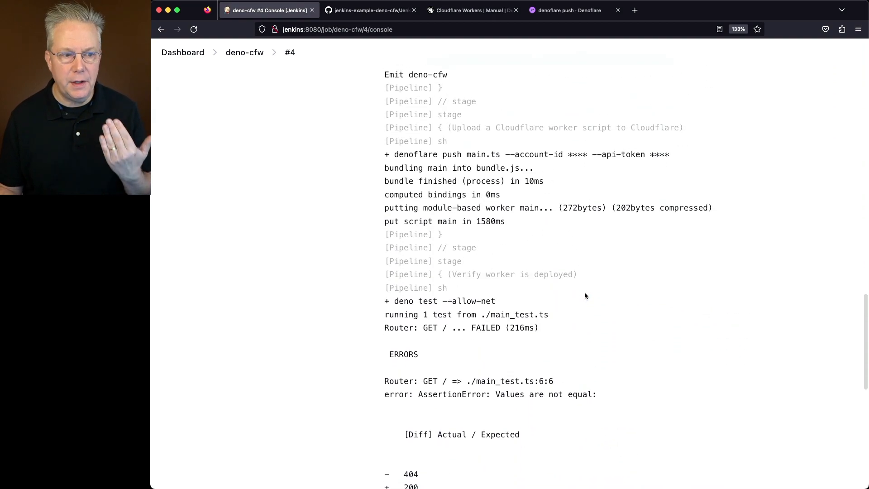
pyautogui.scroll(-3)
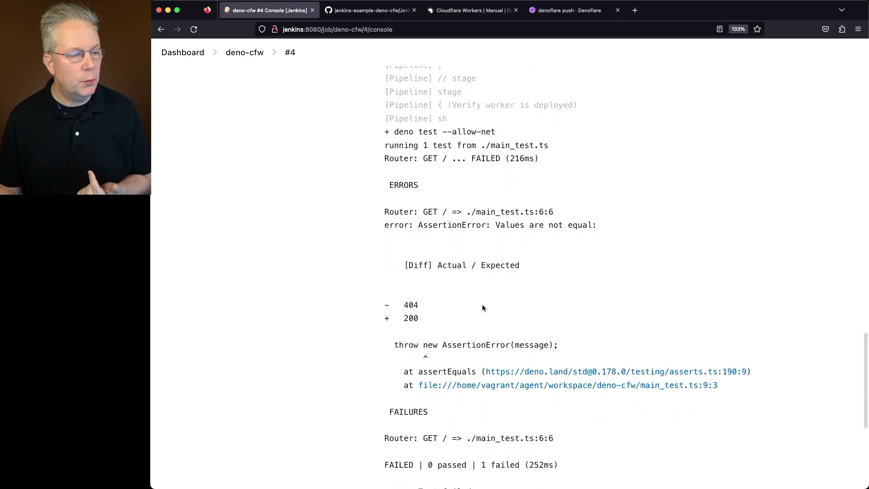
pyautogui.moveTo(440, 318)
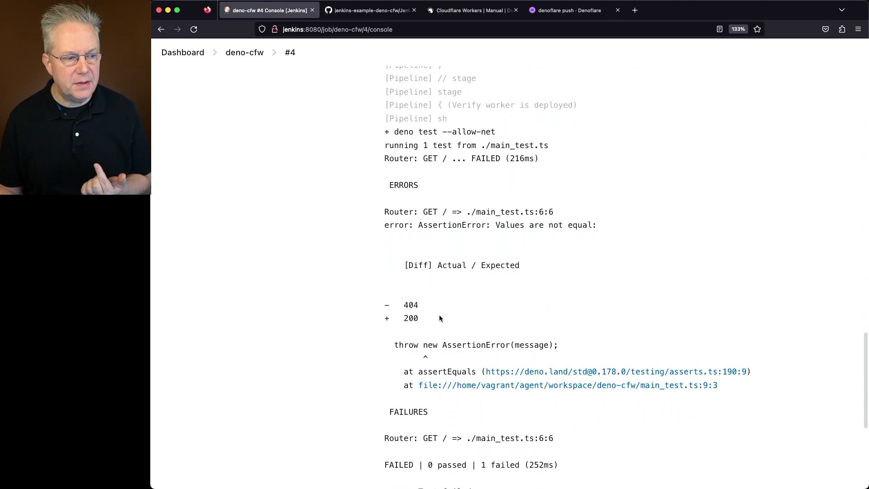
pyautogui.scroll(-3)
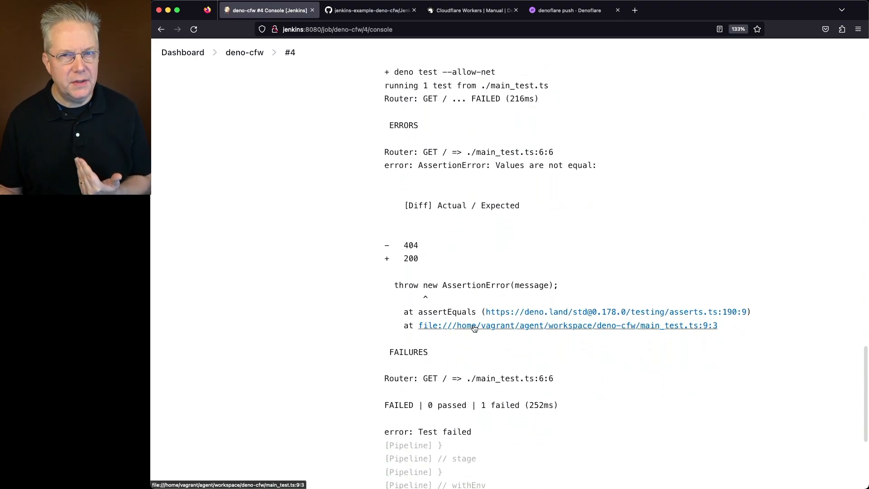
pyautogui.click(674, 10)
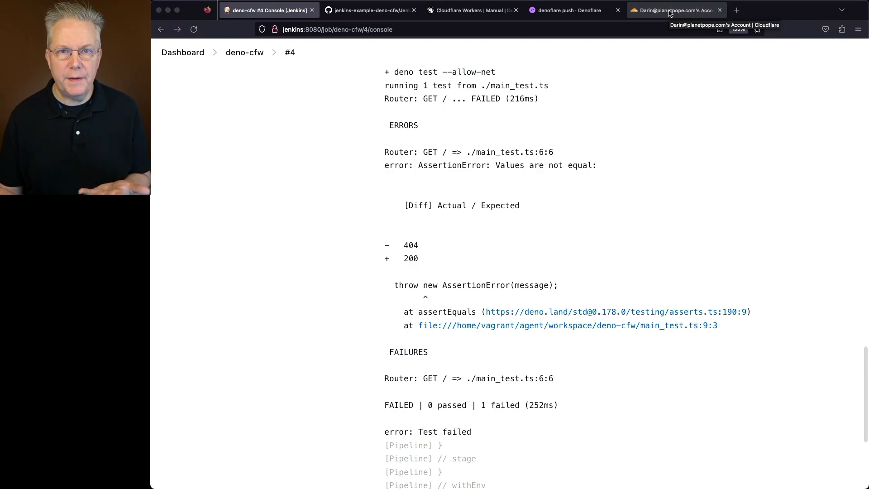
pyautogui.click(670, 10)
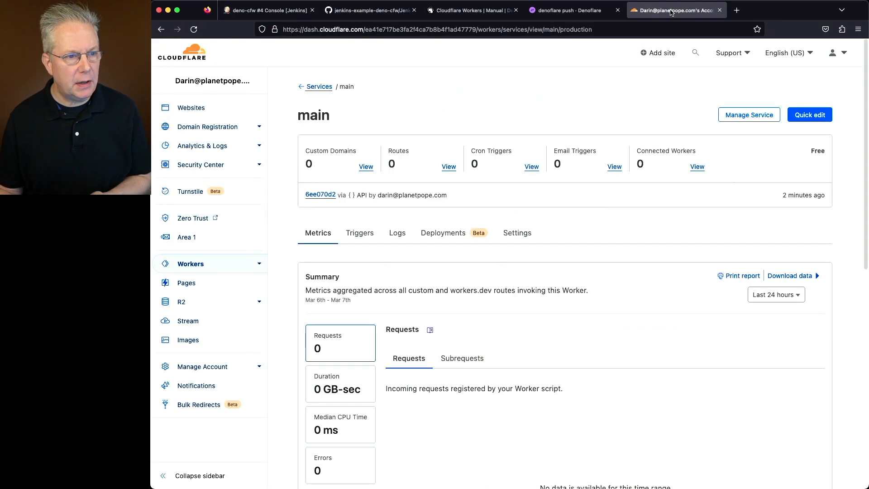
pyautogui.moveTo(607, 140)
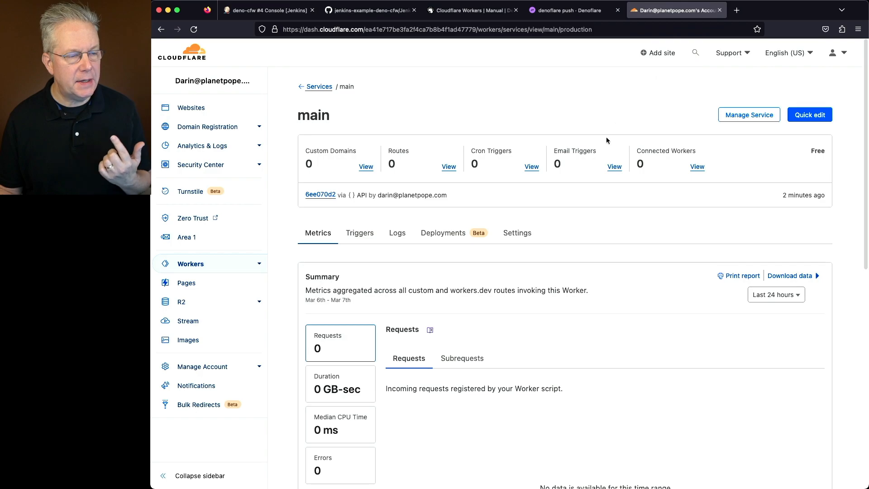
pyautogui.moveTo(360, 138)
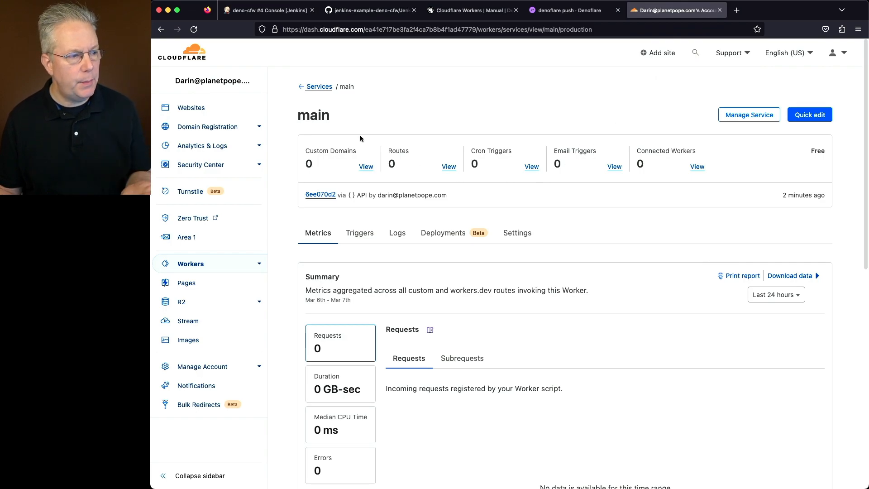
# Show the main worker's Triggers routes, where main.planetpope.workers.dev is disabled
pyautogui.scroll(-3)
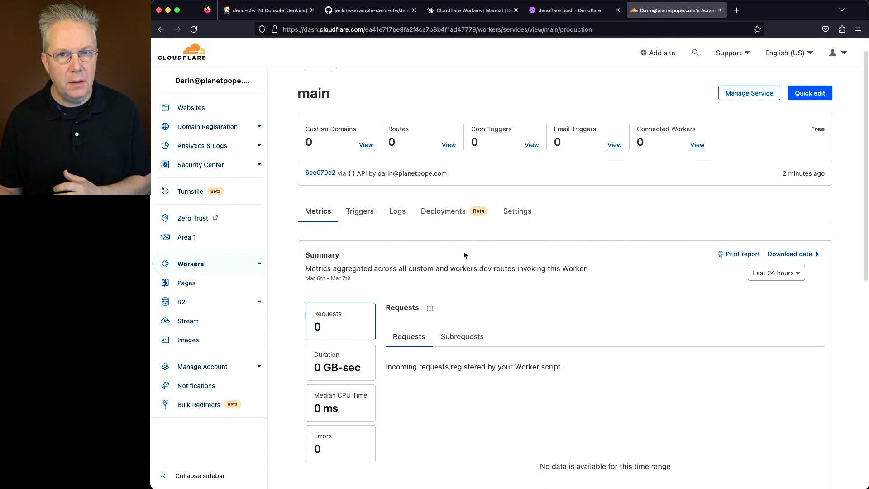
pyautogui.scroll(3)
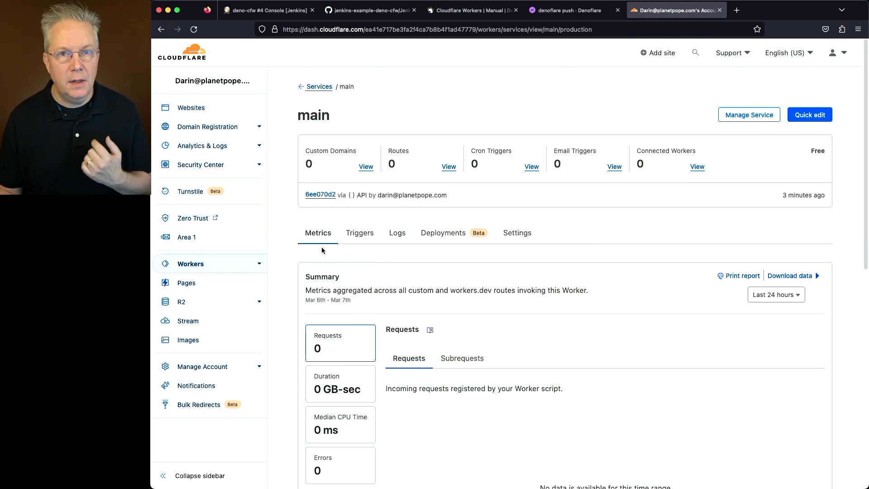
pyautogui.click(359, 233)
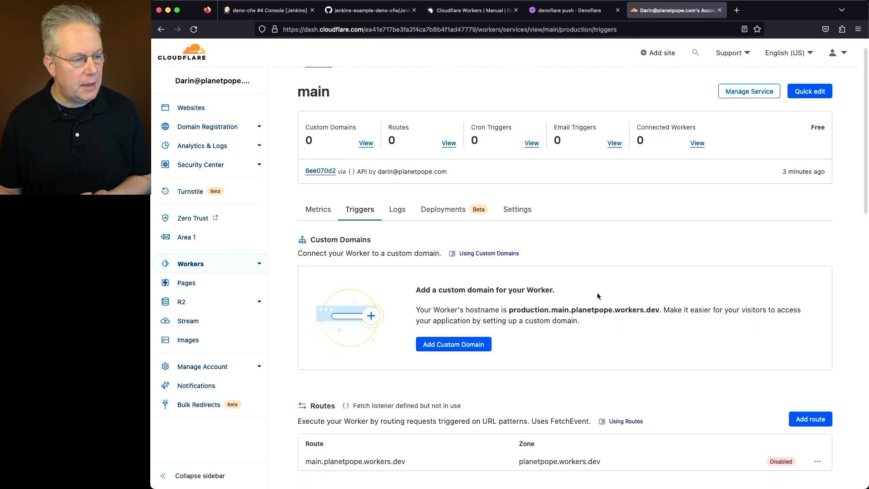
pyautogui.scroll(-3)
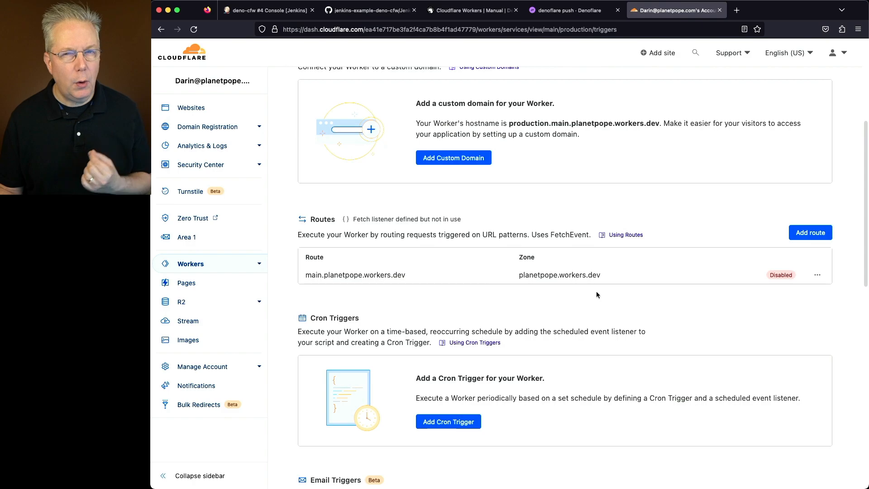
pyautogui.moveTo(420, 279)
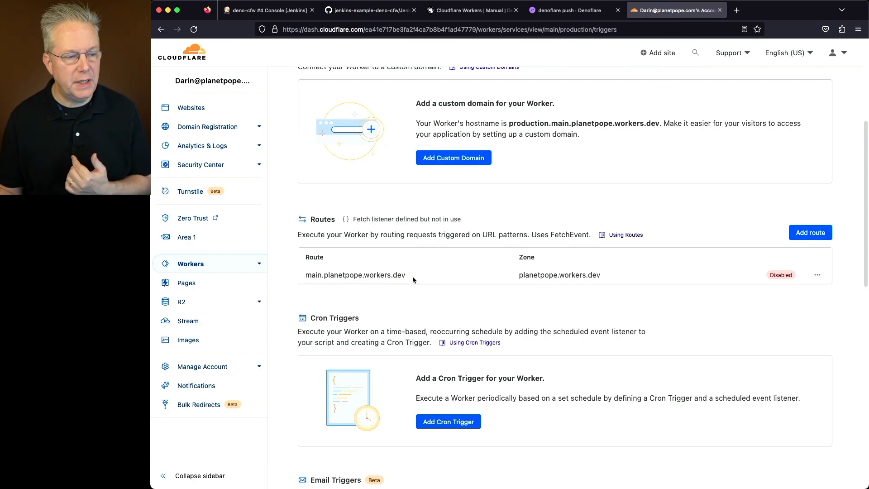
pyautogui.moveTo(788, 282)
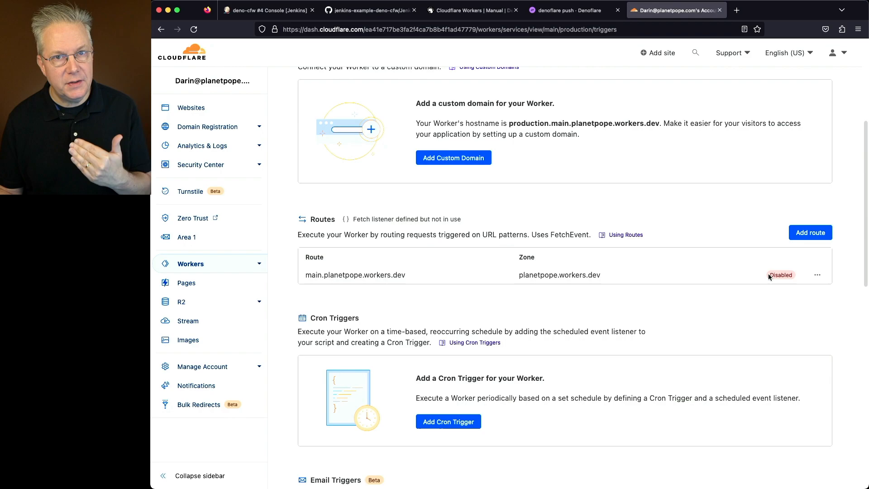
pyautogui.moveTo(672, 10)
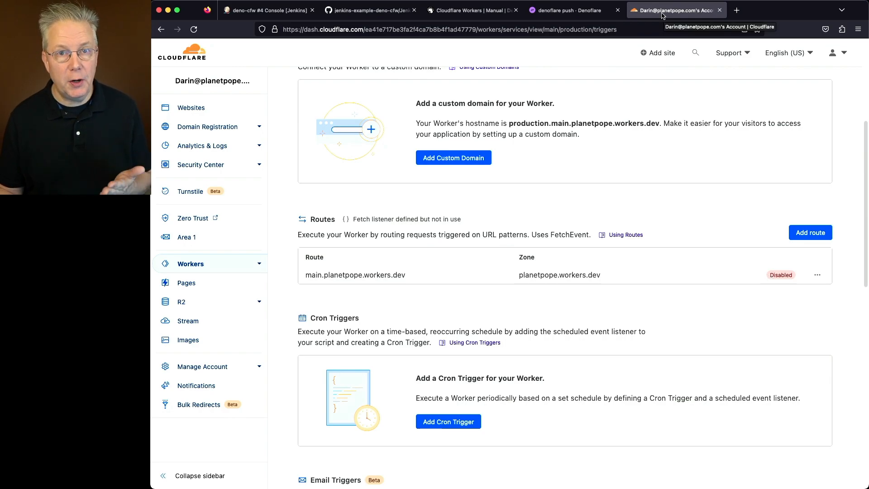
pyautogui.click(573, 10)
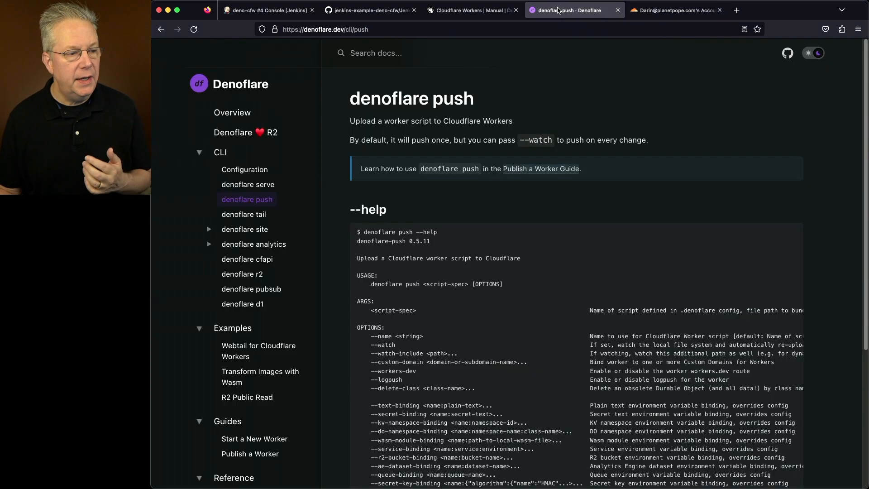
# Find and select the --workers-dev option in the denoflare push help output
pyautogui.scroll(-3)
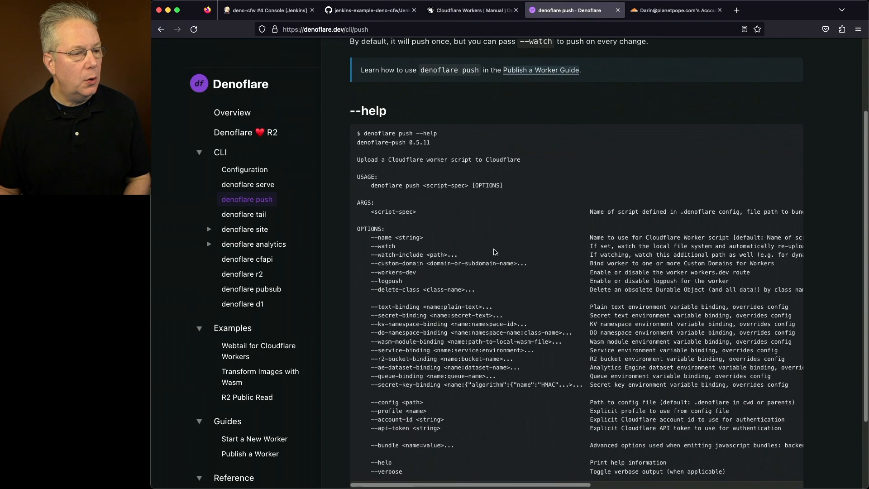
pyautogui.scroll(-3)
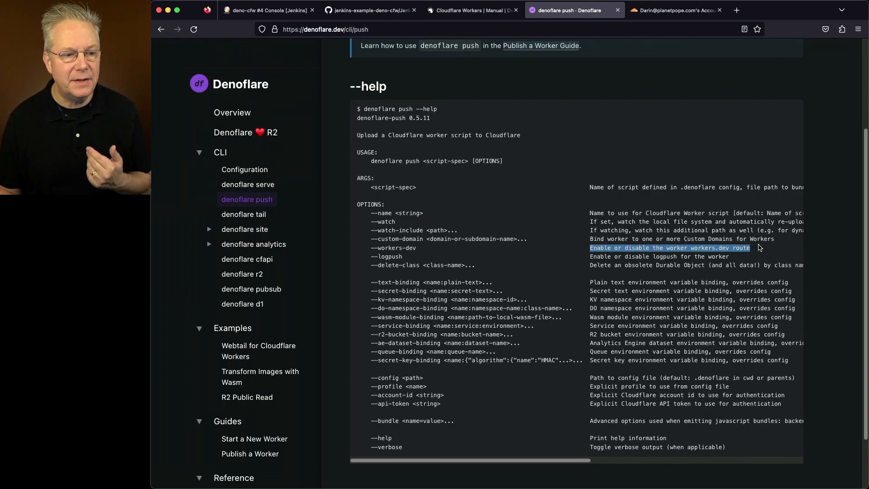
pyautogui.moveTo(391, 259)
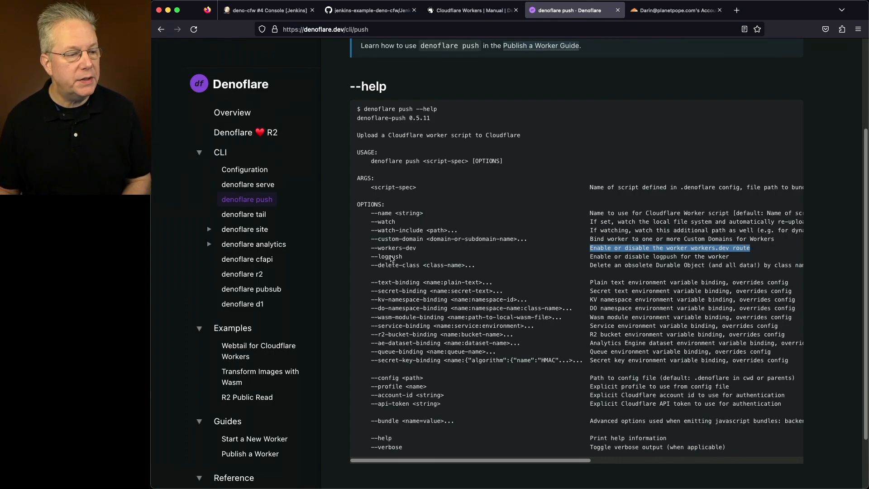
pyautogui.doubleClick(395, 248)
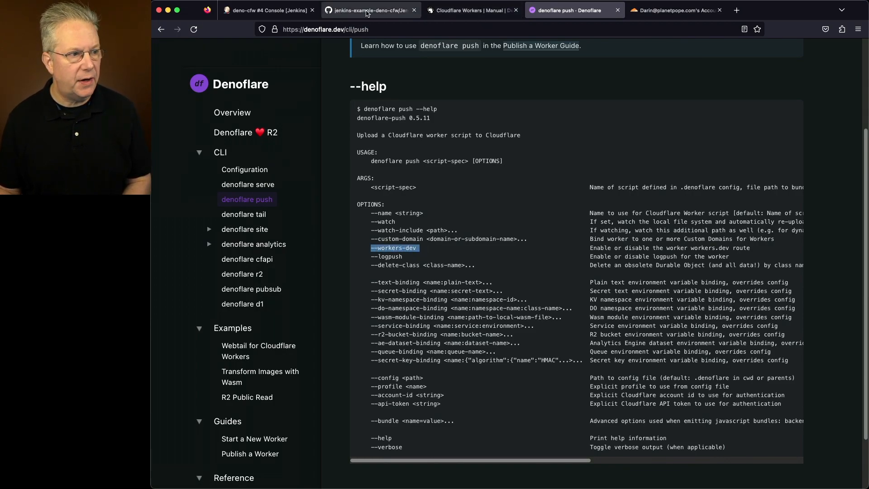
pyautogui.click(371, 10)
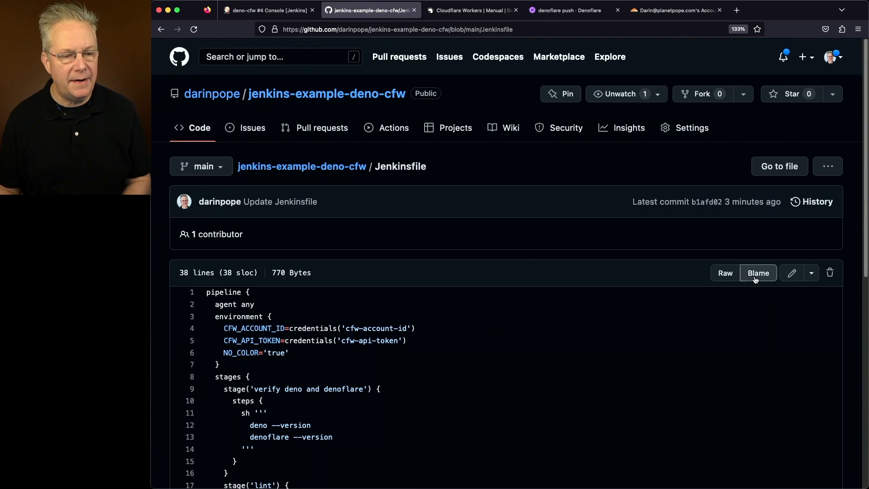
# Append --workers-dev to the Jenkinsfile's denoflare push line and commit it to main
pyautogui.click(791, 272)
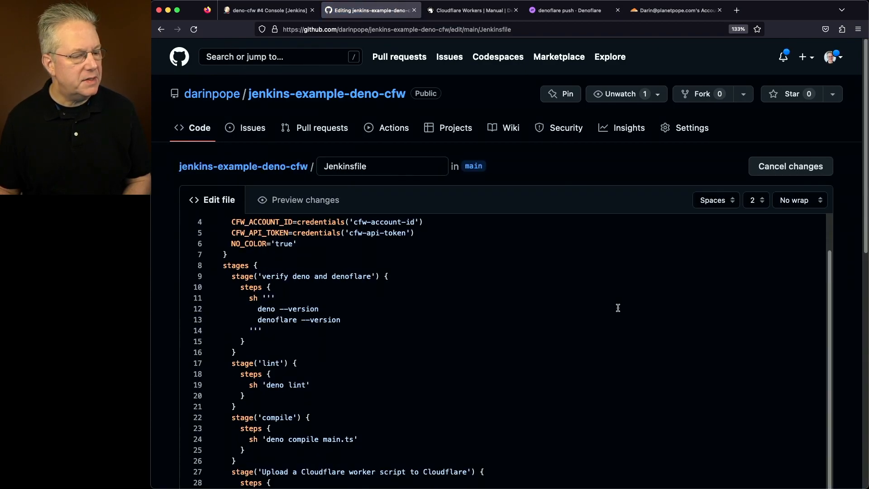
pyautogui.scroll(-3)
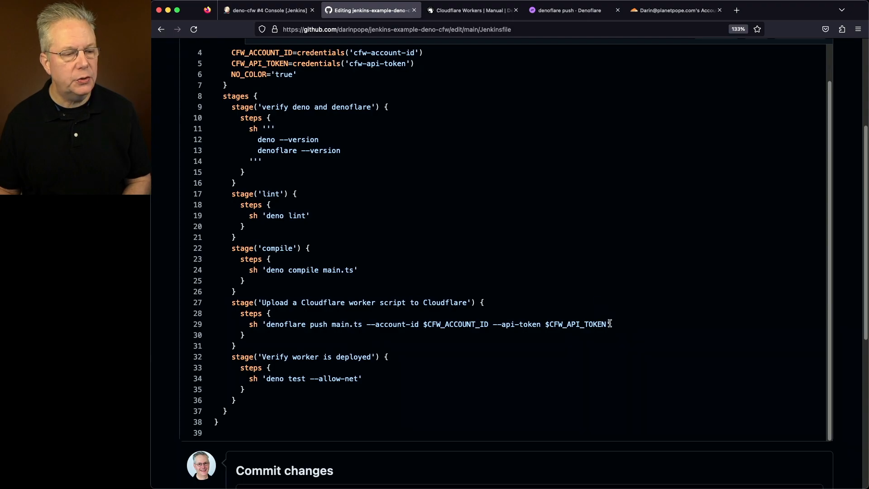
pyautogui.write('--workers-dev')
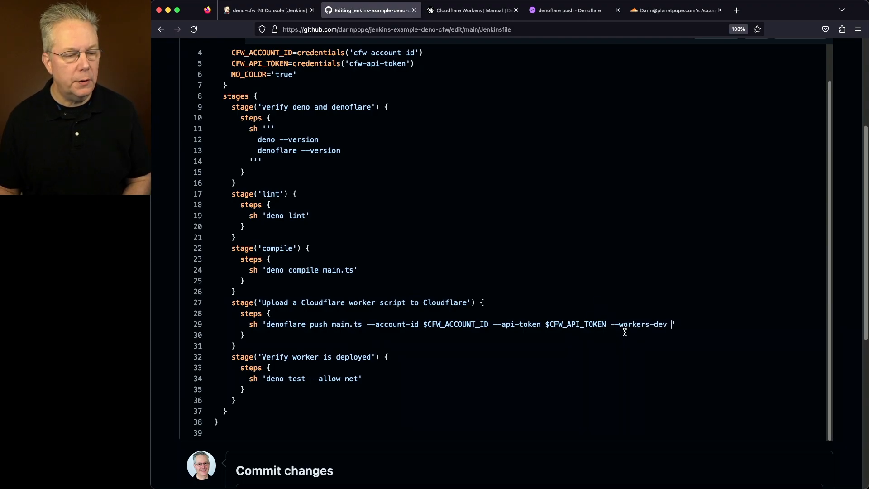
pyautogui.scroll(-3)
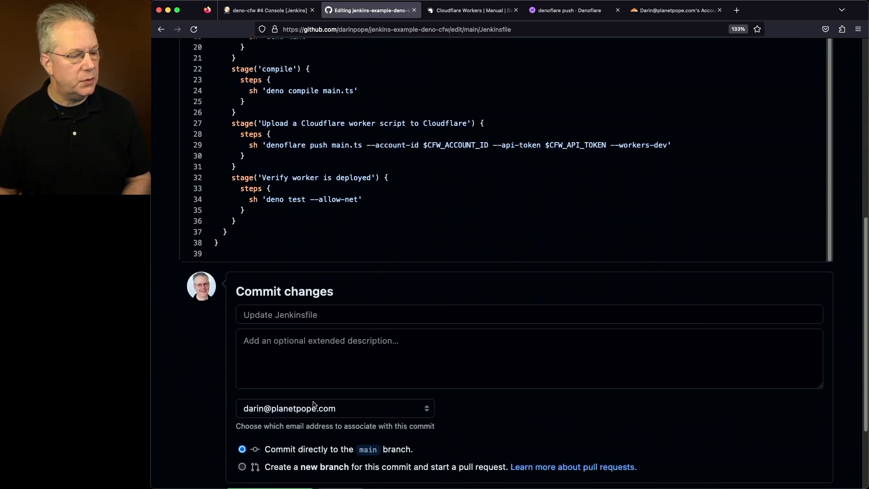
pyautogui.click(269, 386)
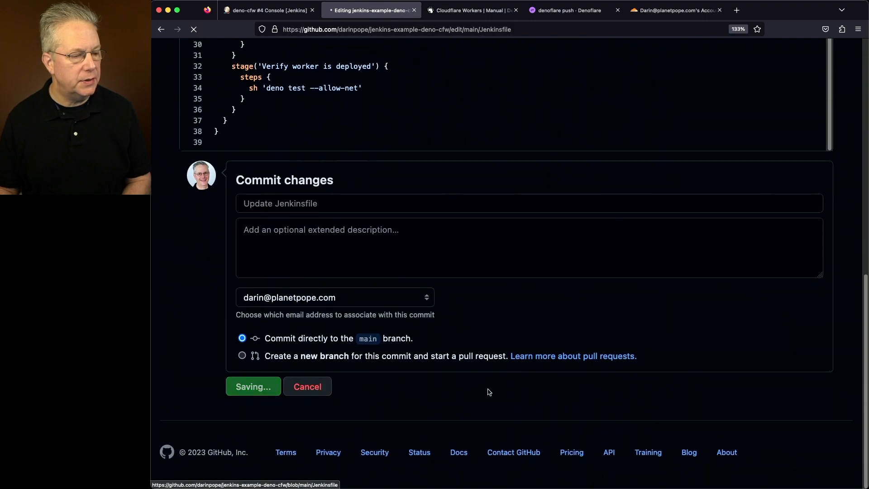
pyautogui.click(269, 10)
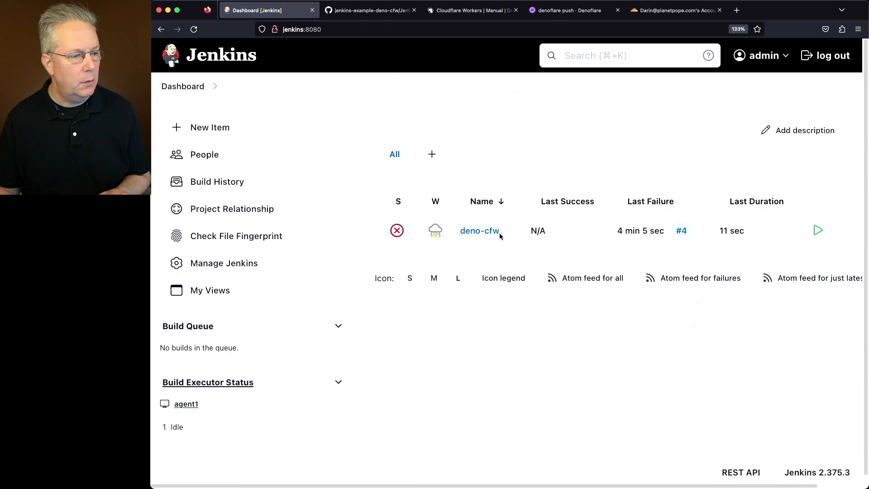
# Trigger a new deno-cfw build (#5), whose test still fails with 404
pyautogui.click(479, 230)
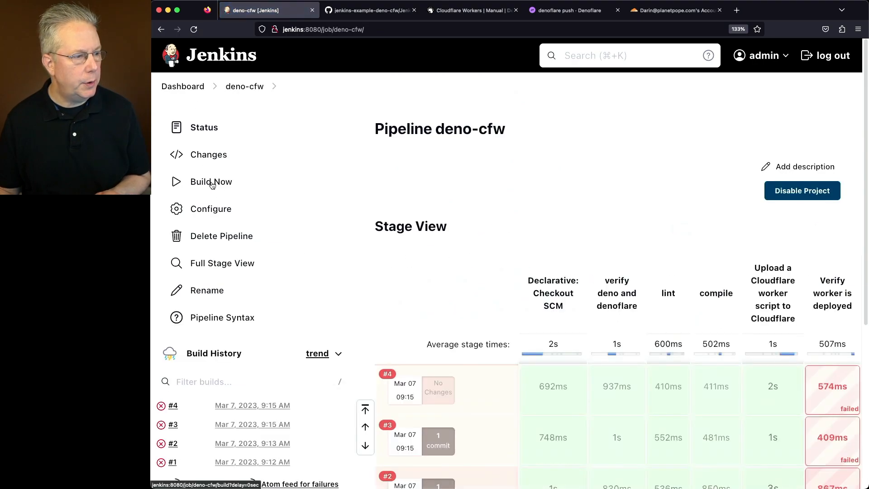
pyautogui.click(210, 181)
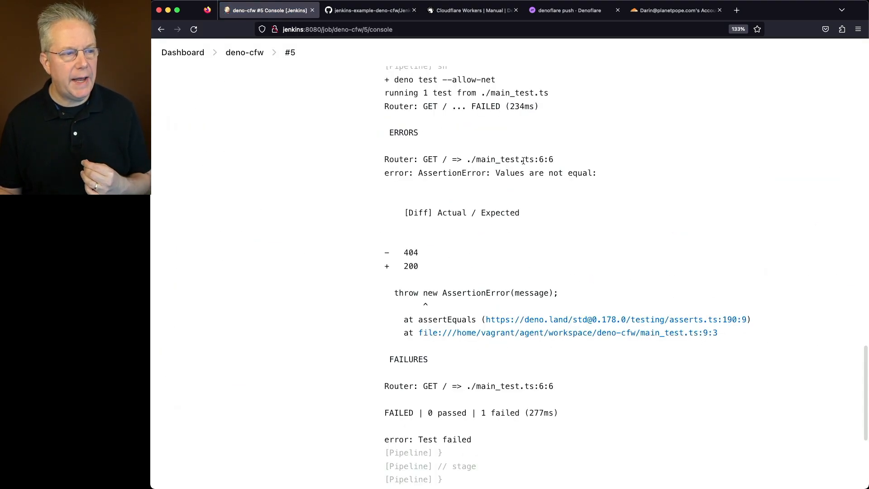
pyautogui.moveTo(416, 261)
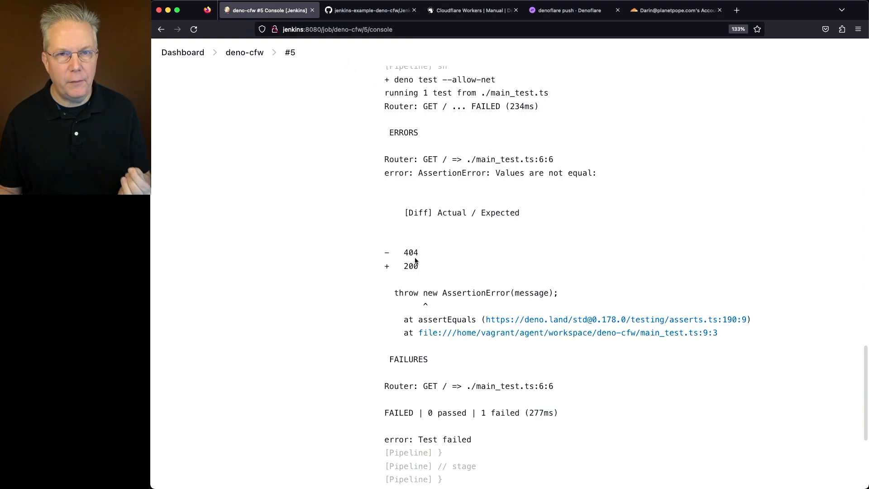
pyautogui.click(671, 10)
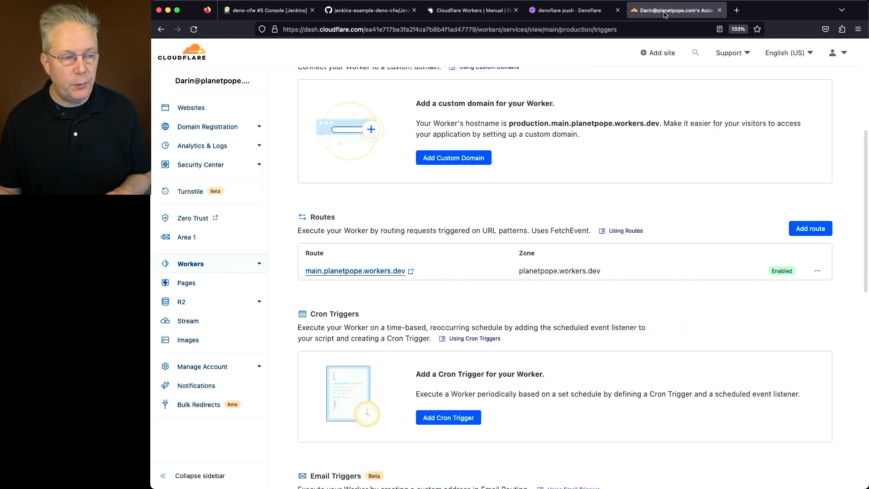
pyautogui.moveTo(716, 269)
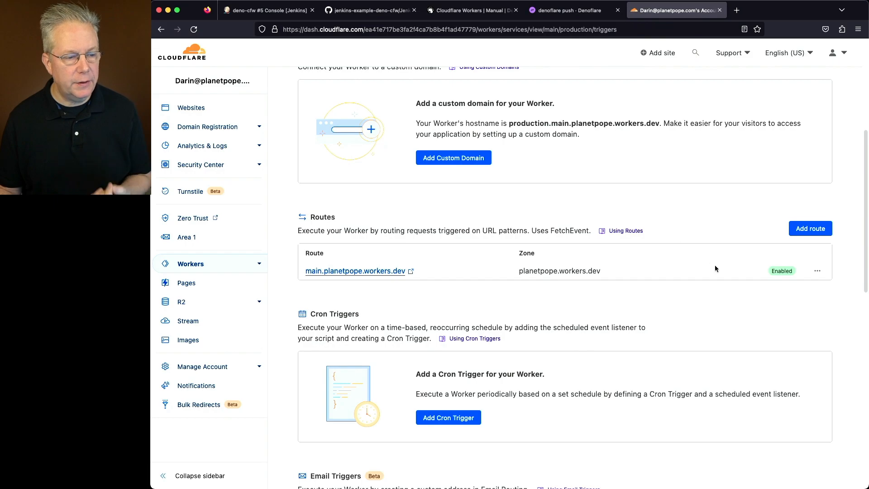
pyautogui.moveTo(758, 287)
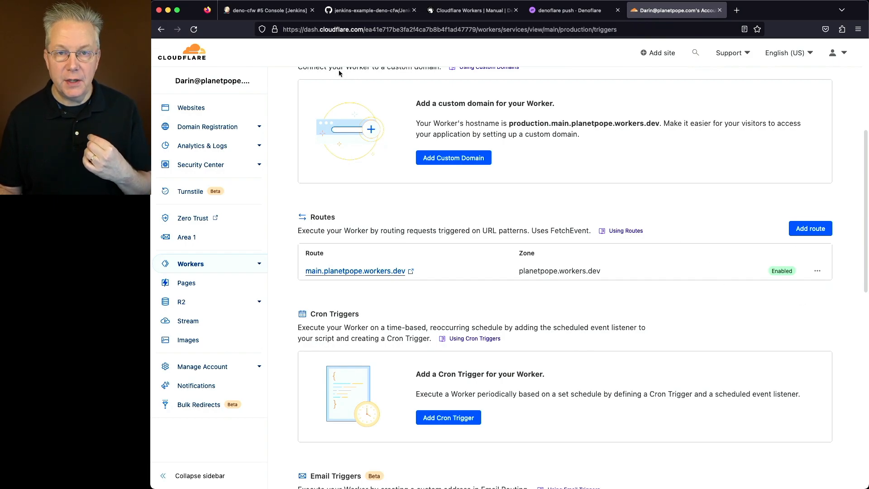
pyautogui.moveTo(320, 65)
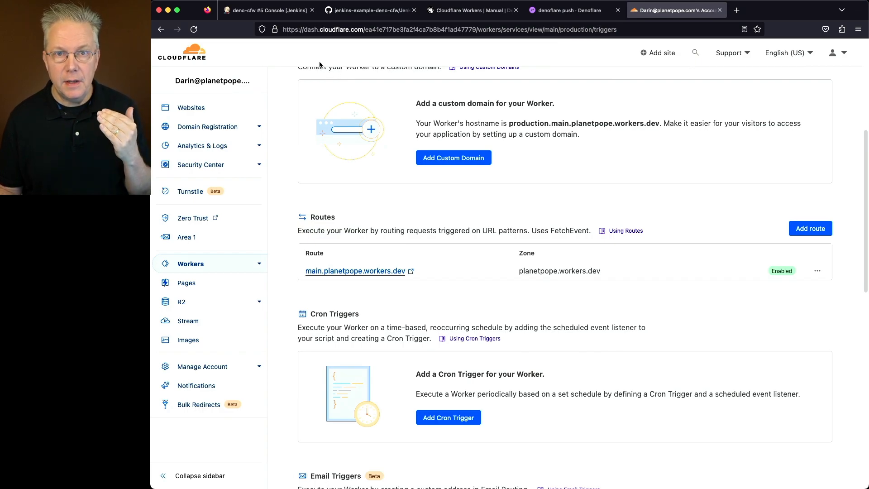
pyautogui.moveTo(327, 55)
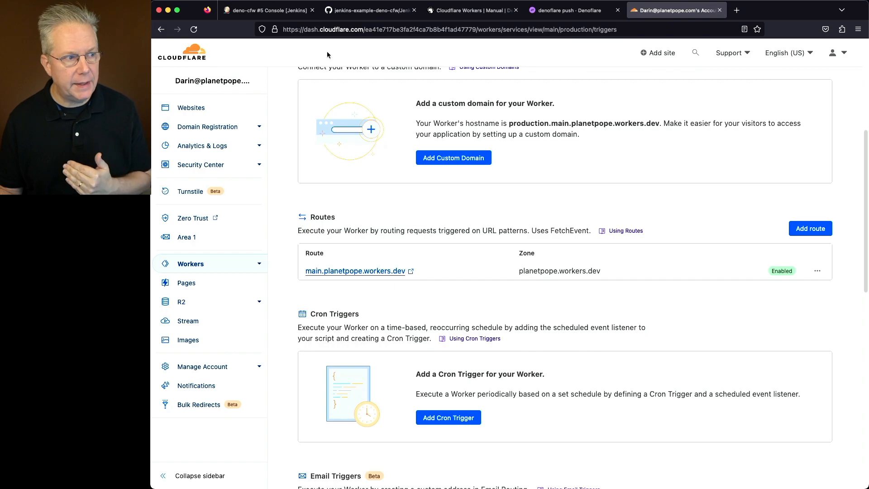
# Rerun the deno-cfw pipeline in Jenkins and open build #6's console output
pyautogui.click(266, 10)
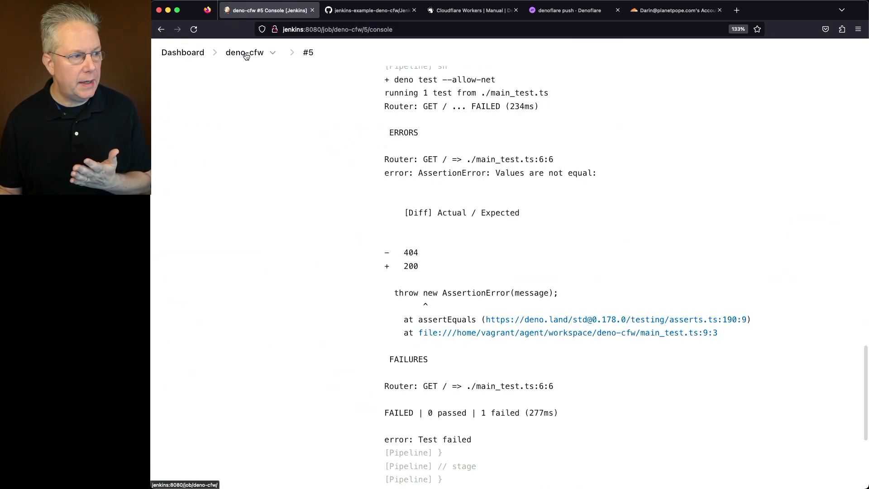
pyautogui.click(245, 52)
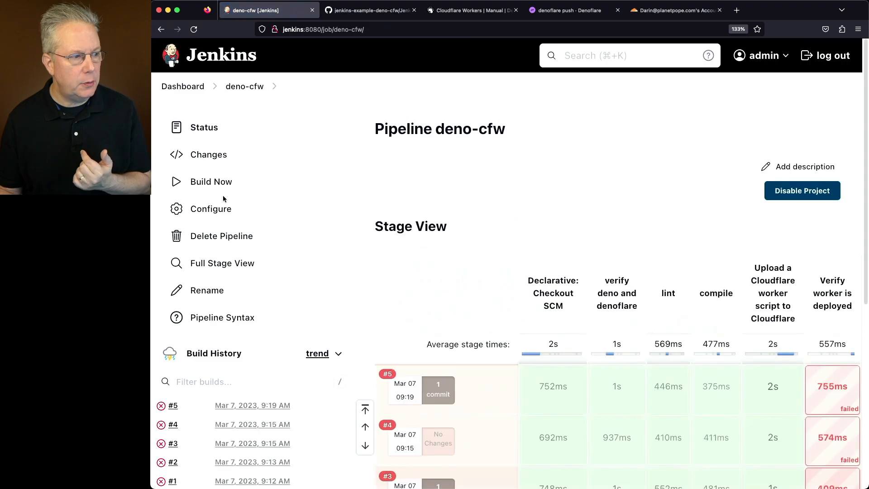
pyautogui.click(211, 181)
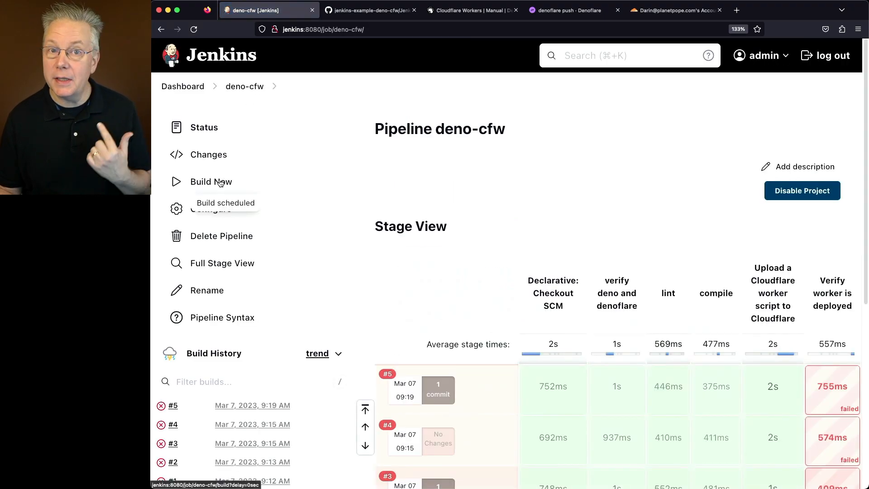
pyautogui.click(212, 181)
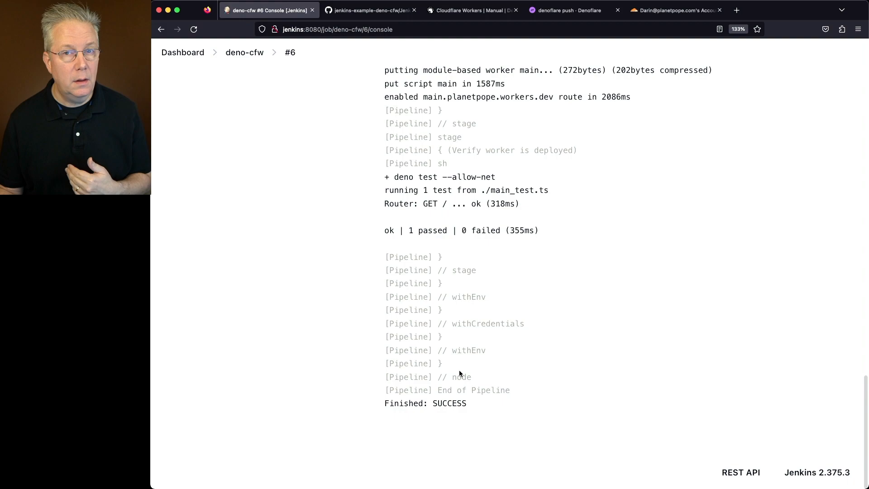
pyautogui.moveTo(459, 363)
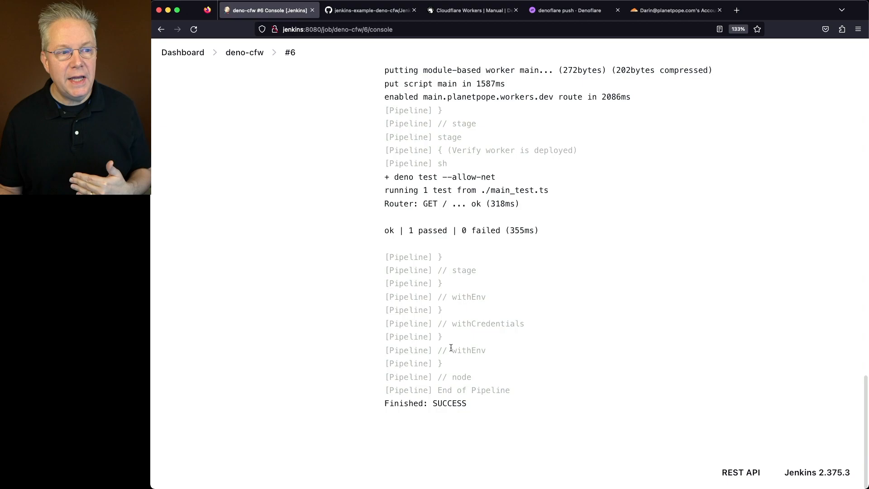
pyautogui.scroll(3)
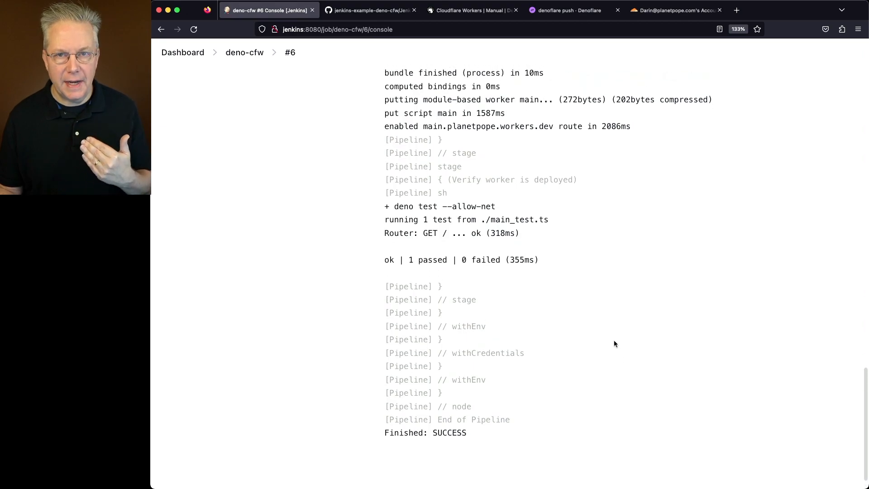
pyautogui.scroll(3)
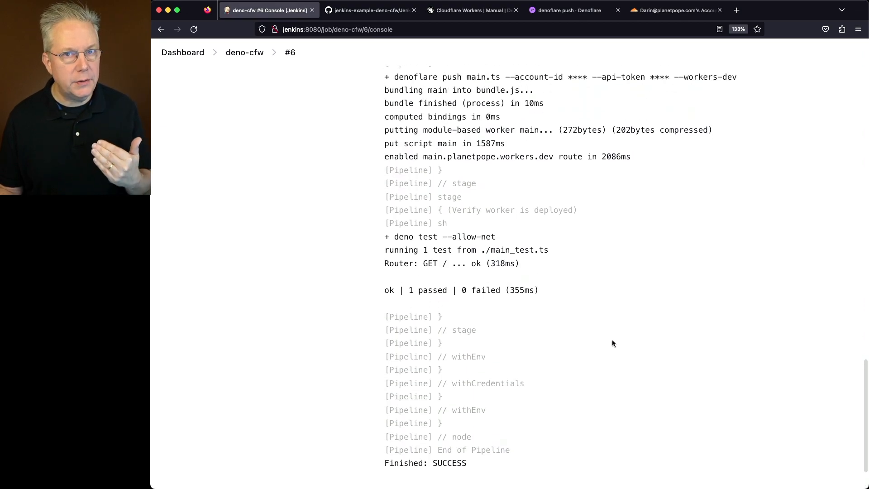
pyautogui.scroll(3)
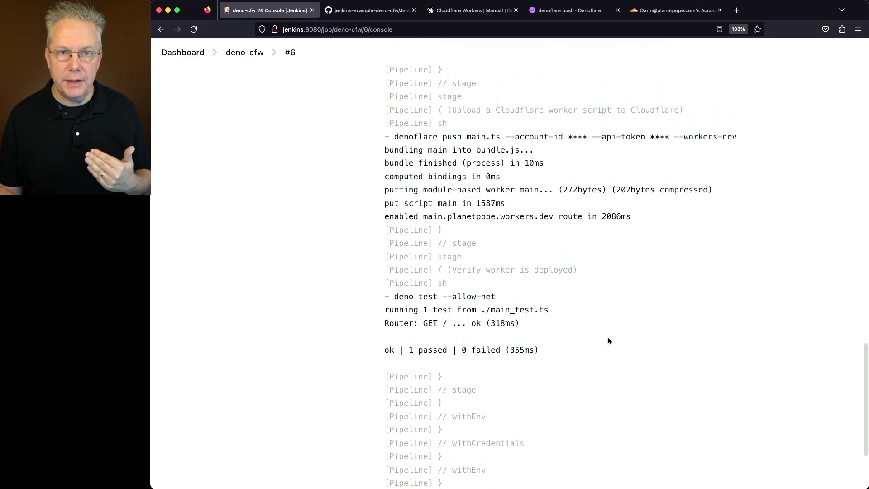
pyautogui.scroll(-3)
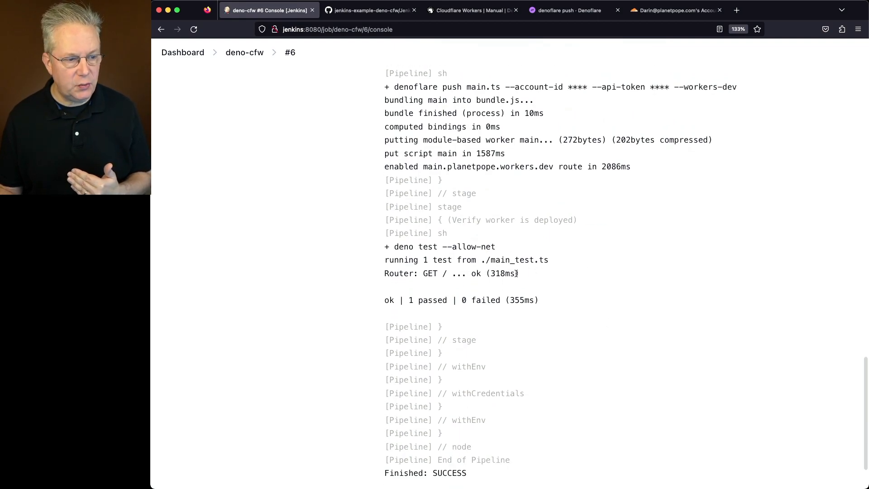
pyautogui.scroll(-3)
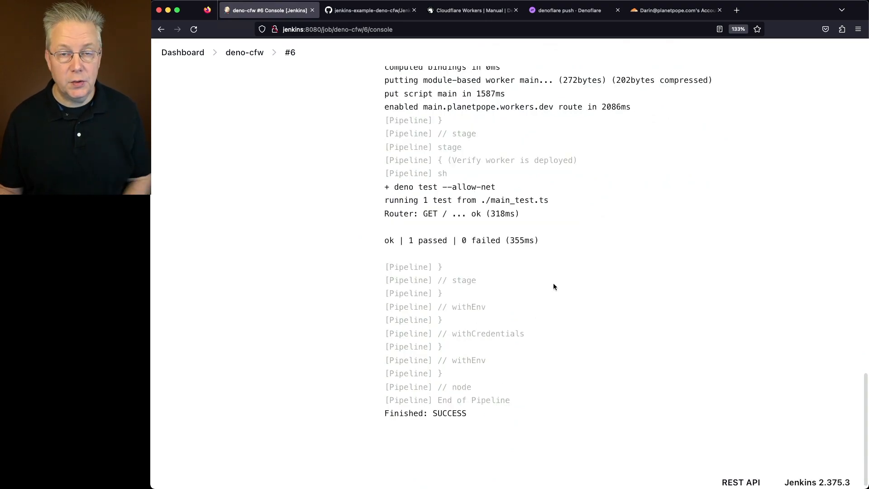